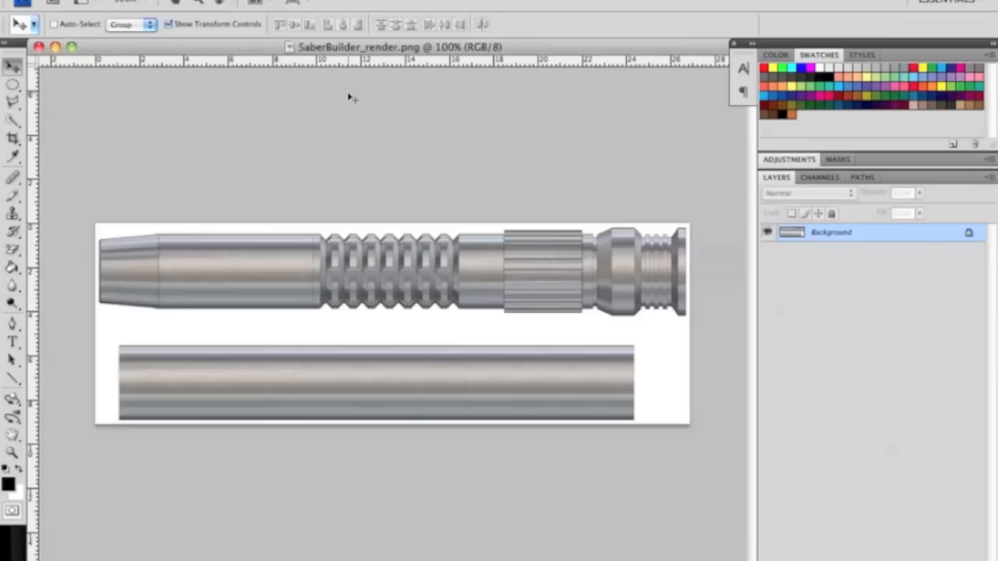
mouse_move(352, 164)
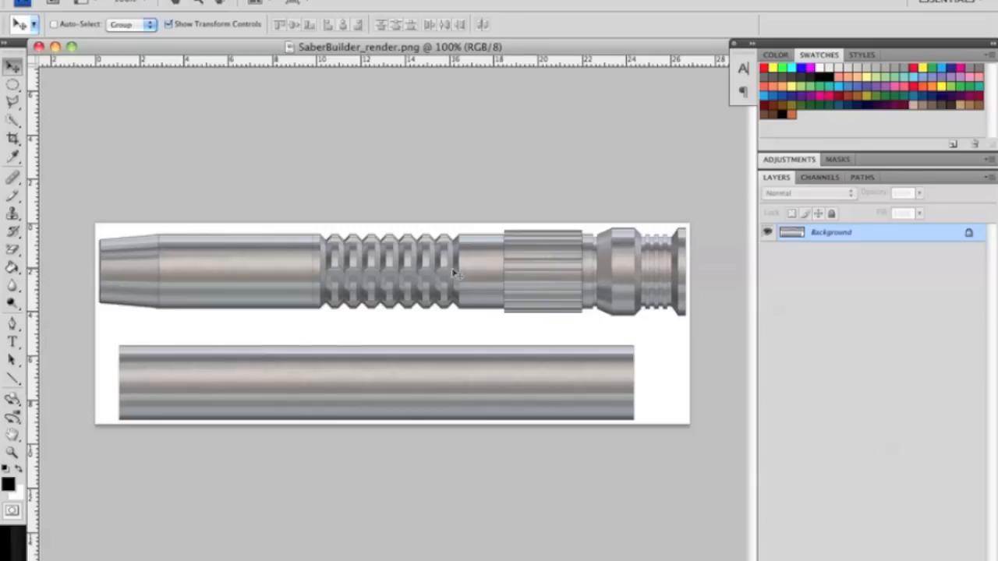
mouse_move(576, 263)
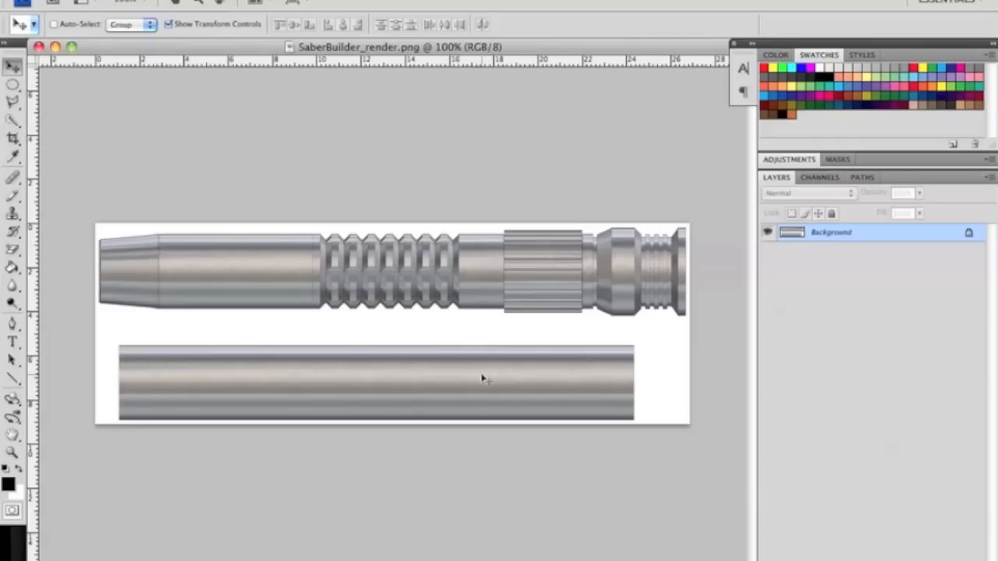
mouse_move(573, 271)
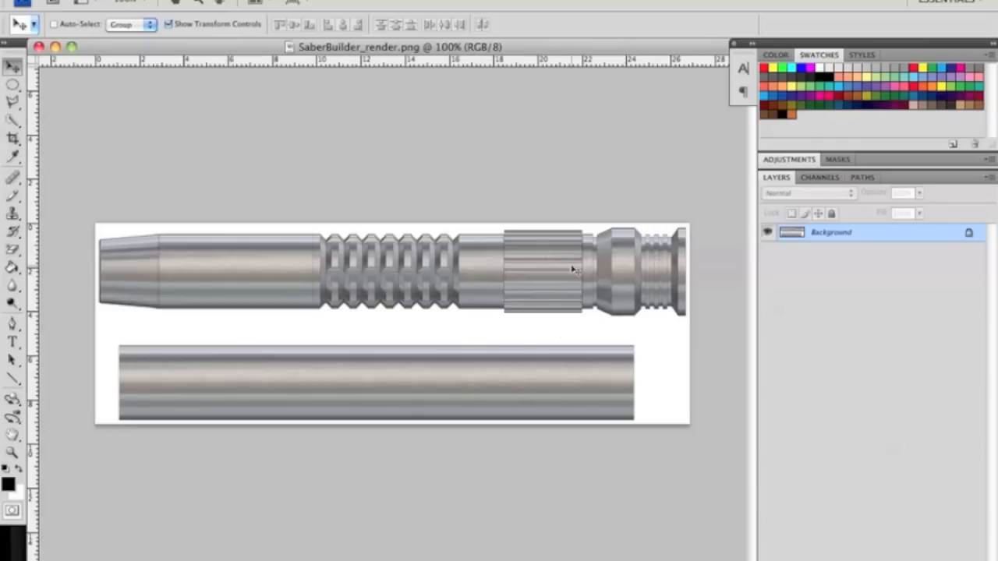
mouse_move(374, 269)
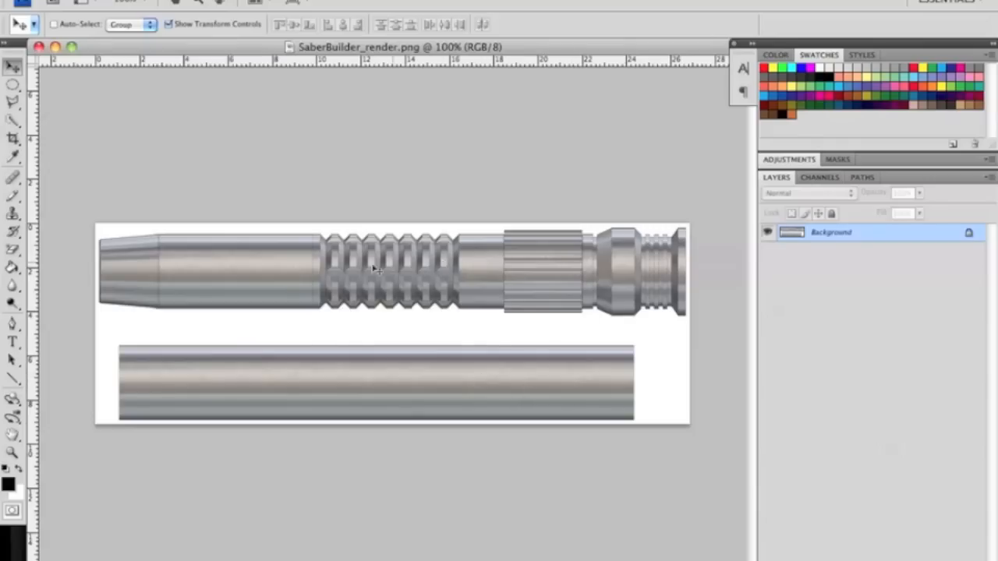
mouse_move(396, 151)
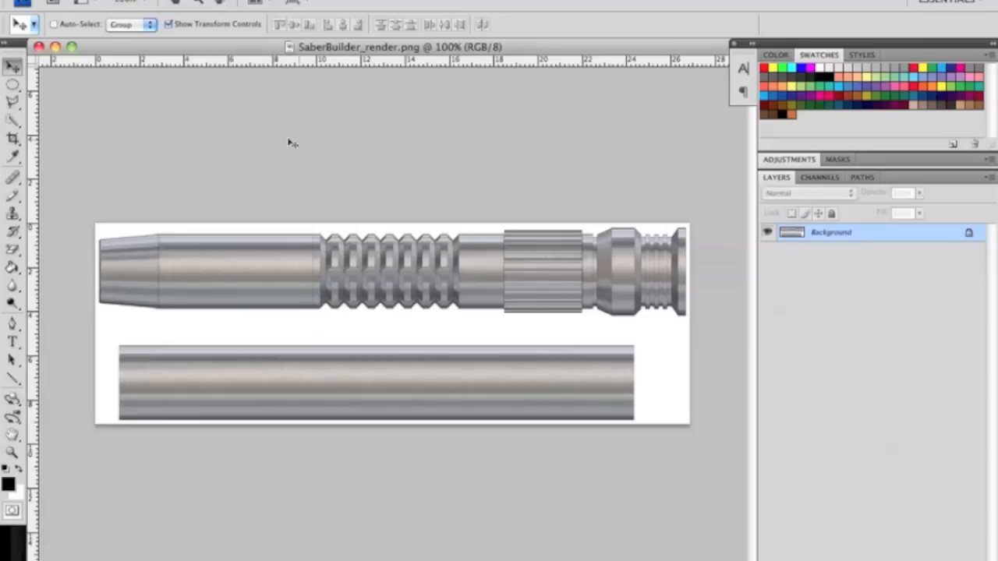
mouse_move(176, 247)
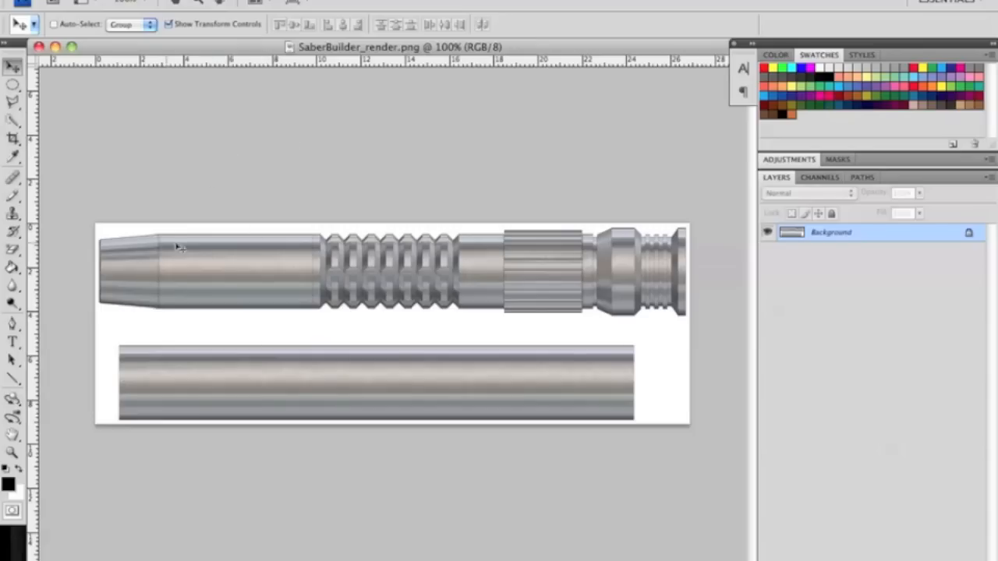
mouse_move(387, 338)
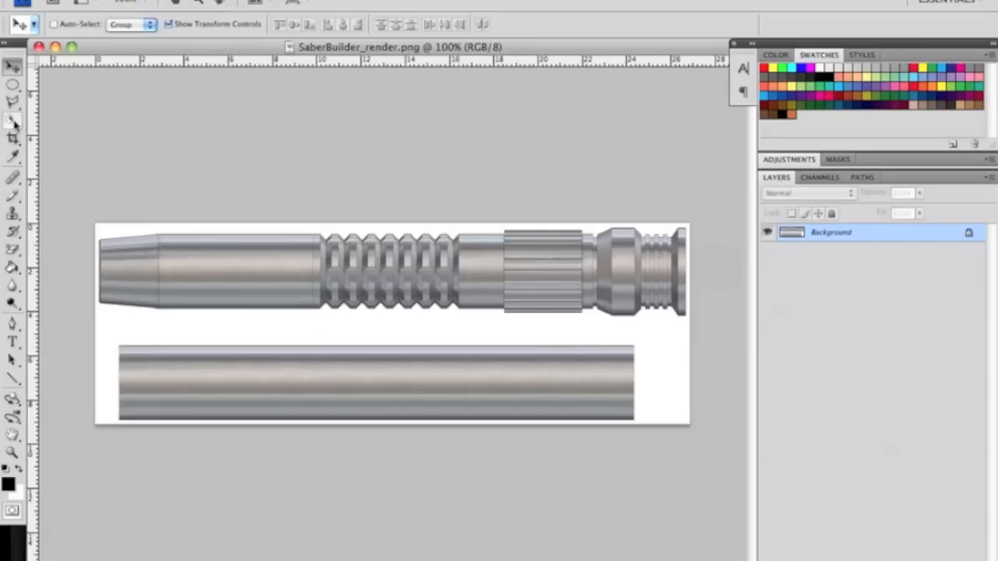
mouse_move(11, 125)
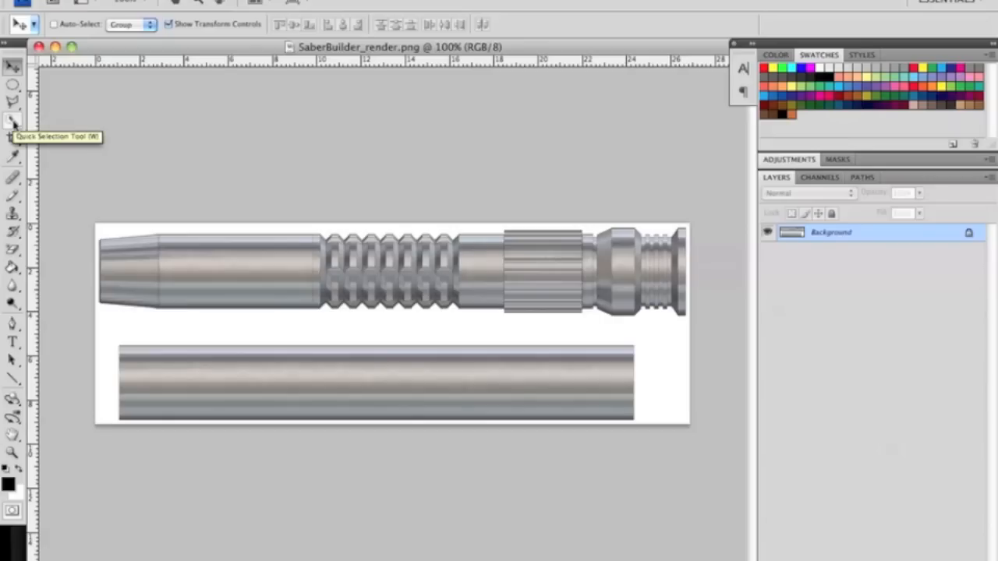
- Paint a Quick Selection along the upper hilt from left end to grip ridges
click(10, 123)
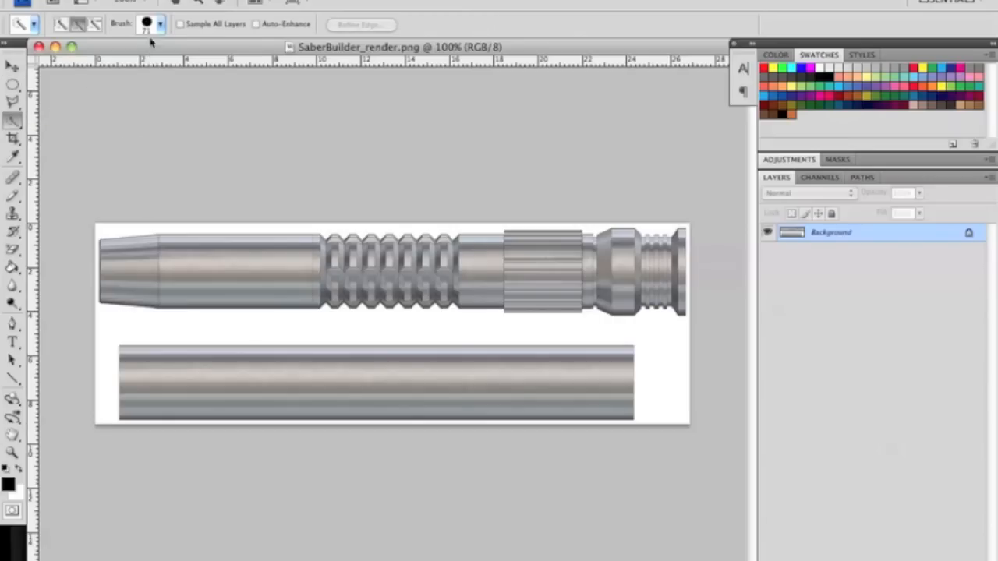
mouse_move(136, 273)
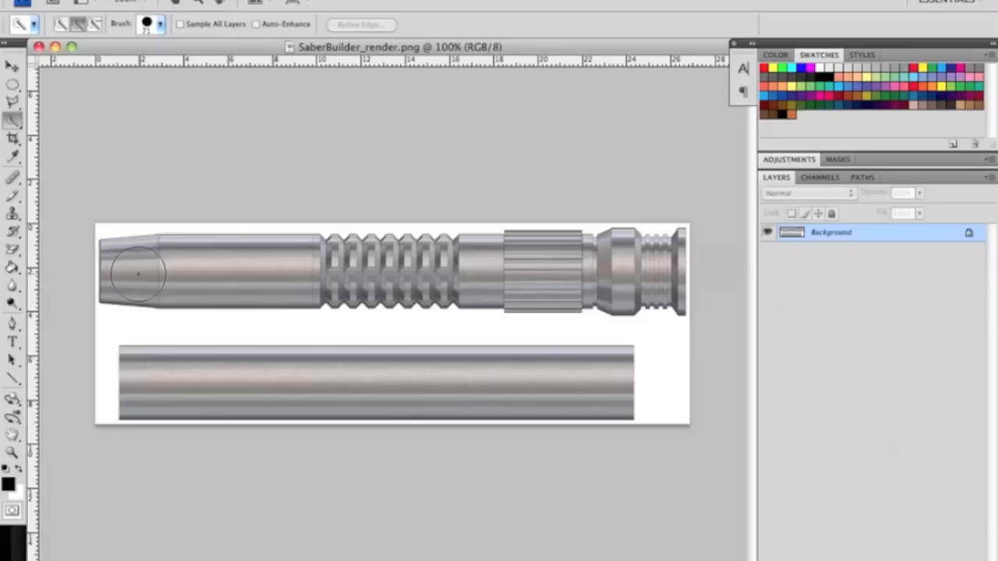
drag(141, 273, 185, 267)
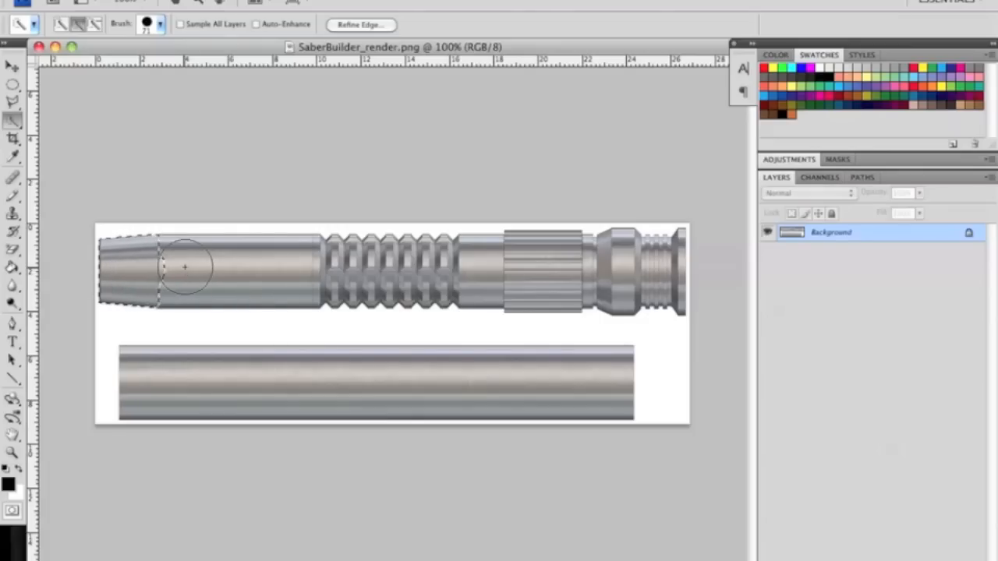
drag(185, 267, 323, 276)
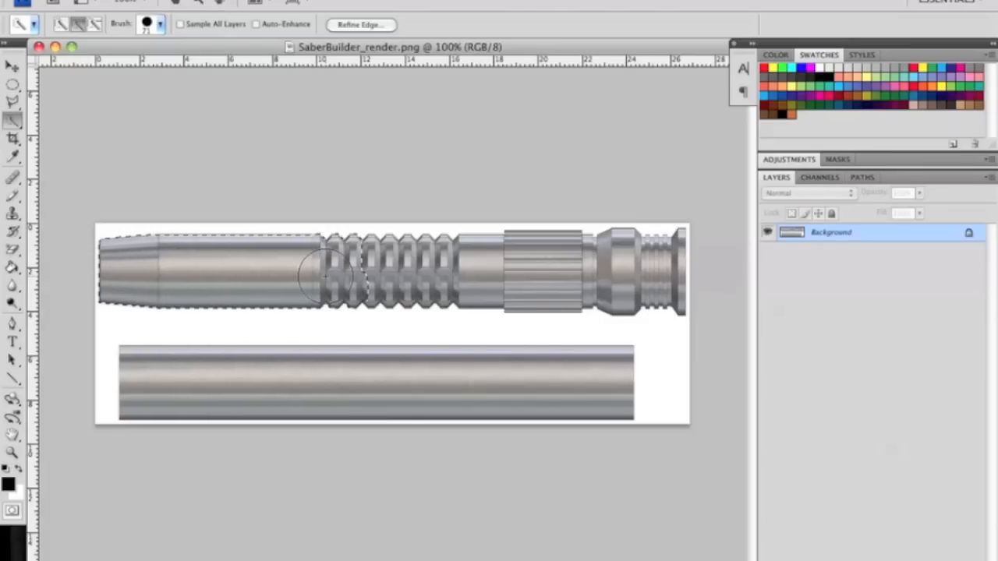
drag(328, 273, 468, 273)
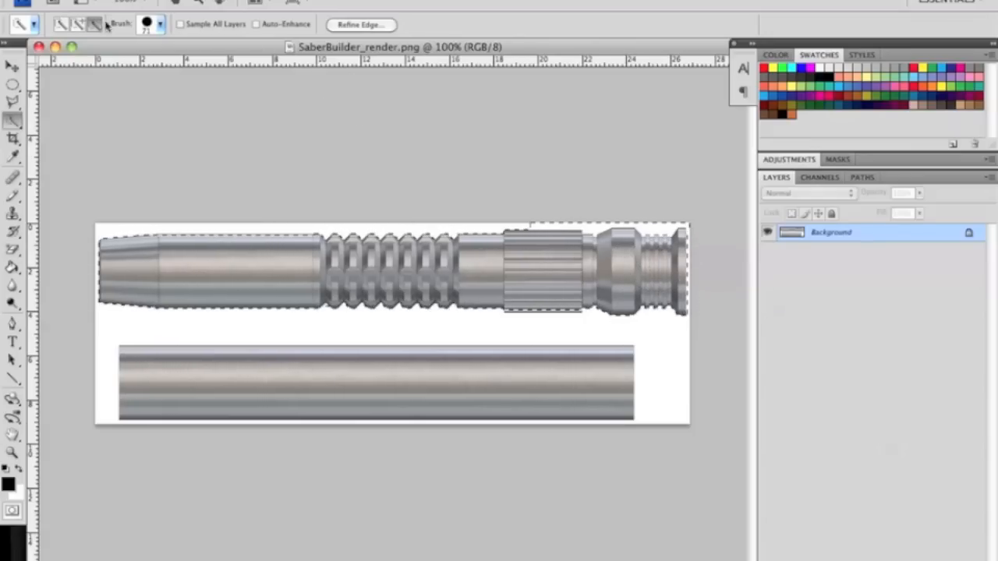
- Switch to Subtract mode and shrink the brush to a tiny diameter for edges
click(160, 24)
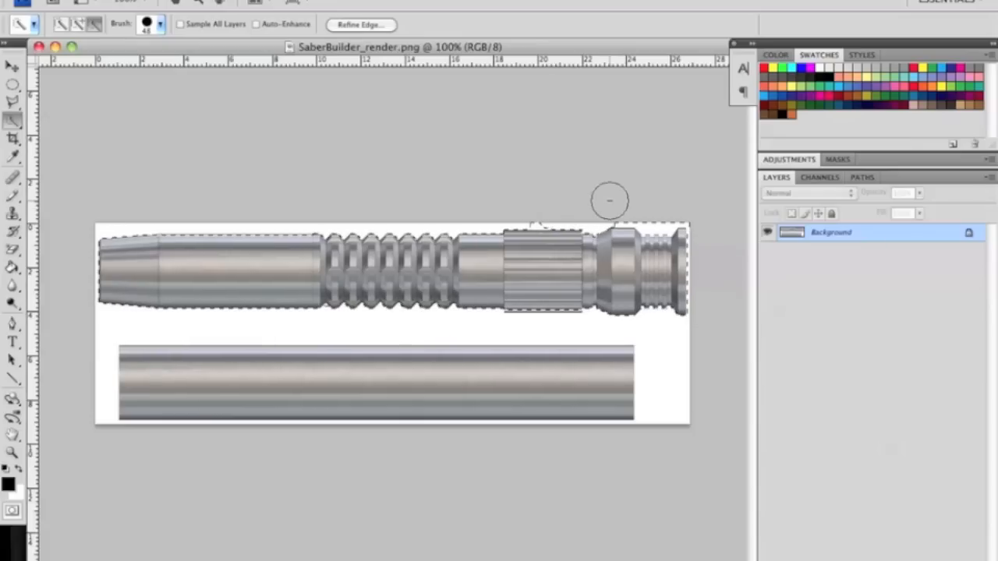
mouse_move(679, 256)
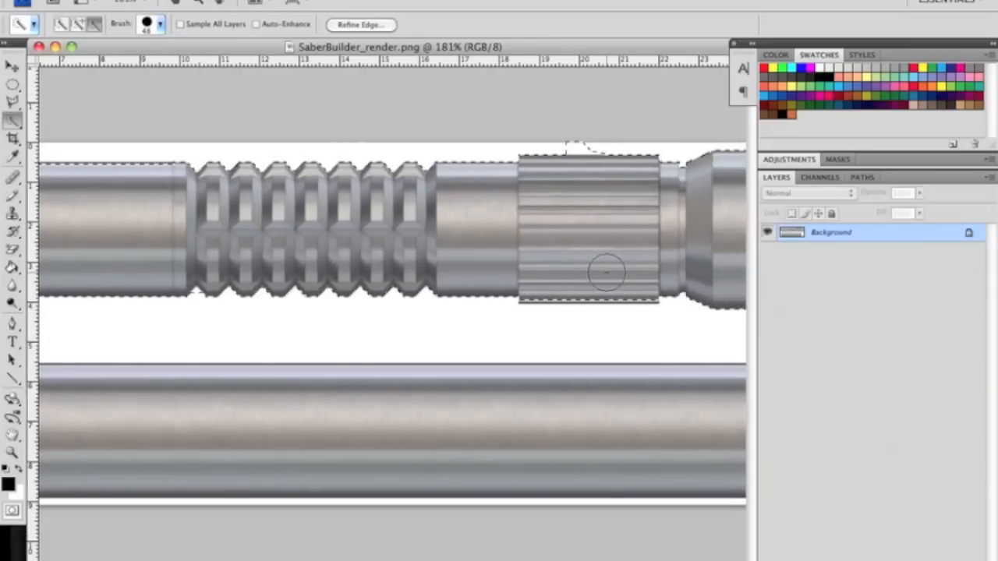
mouse_move(581, 117)
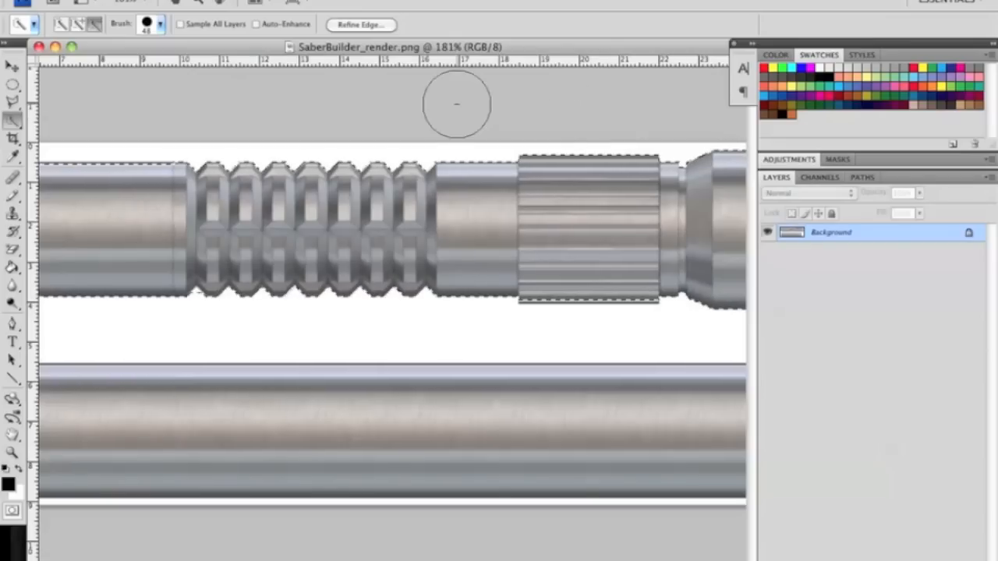
mouse_move(550, 265)
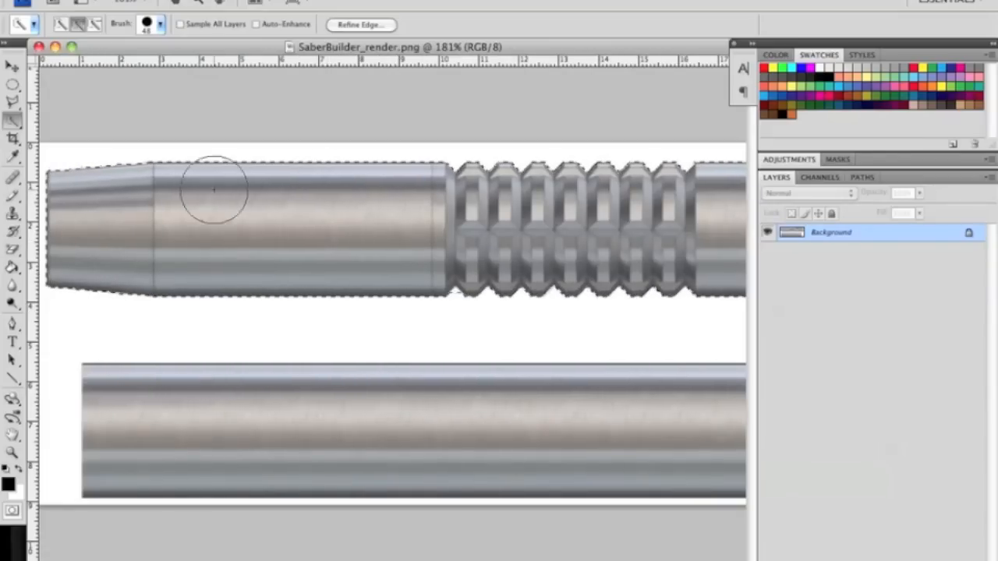
mouse_move(359, 224)
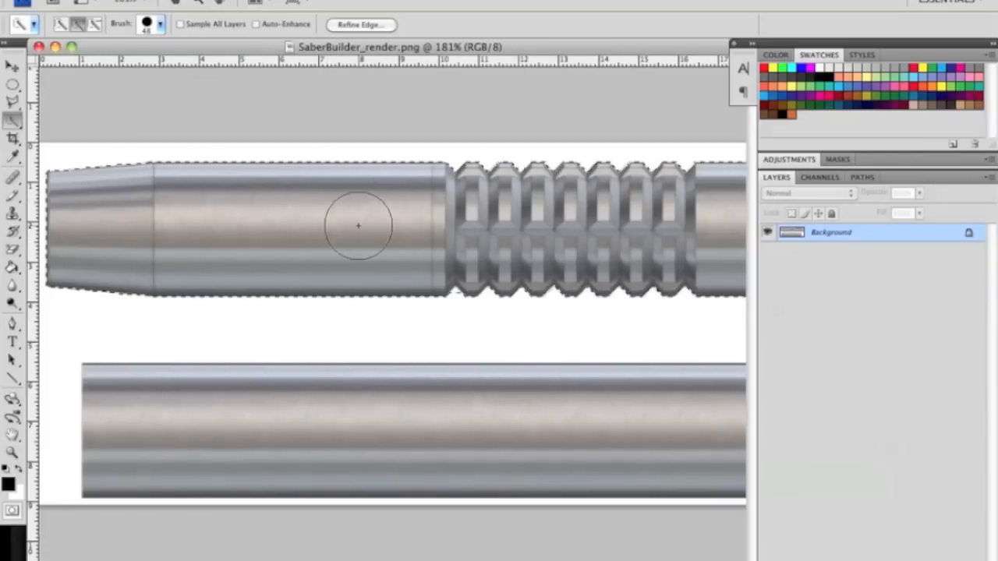
scroll(right, 3)
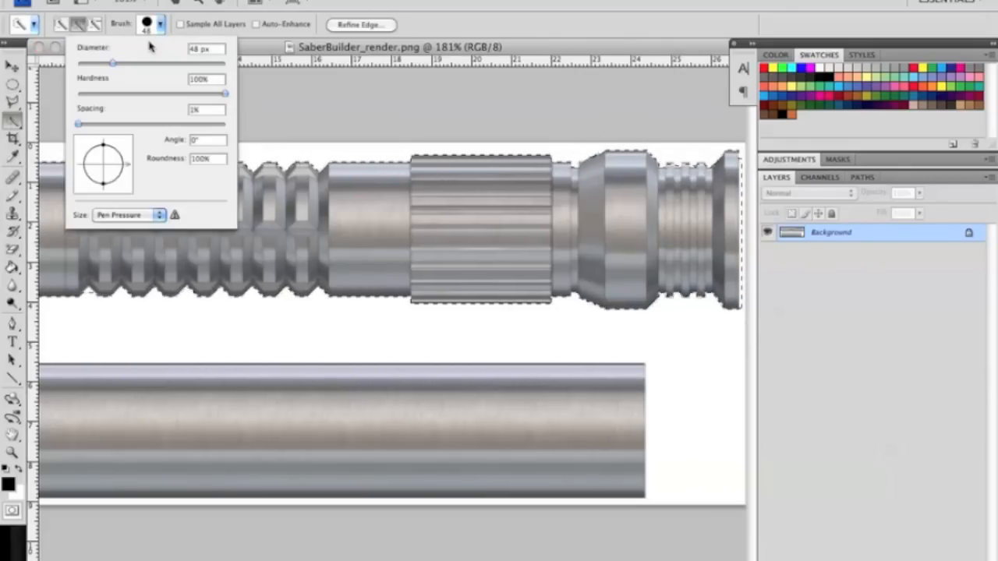
drag(113, 63, 80, 62)
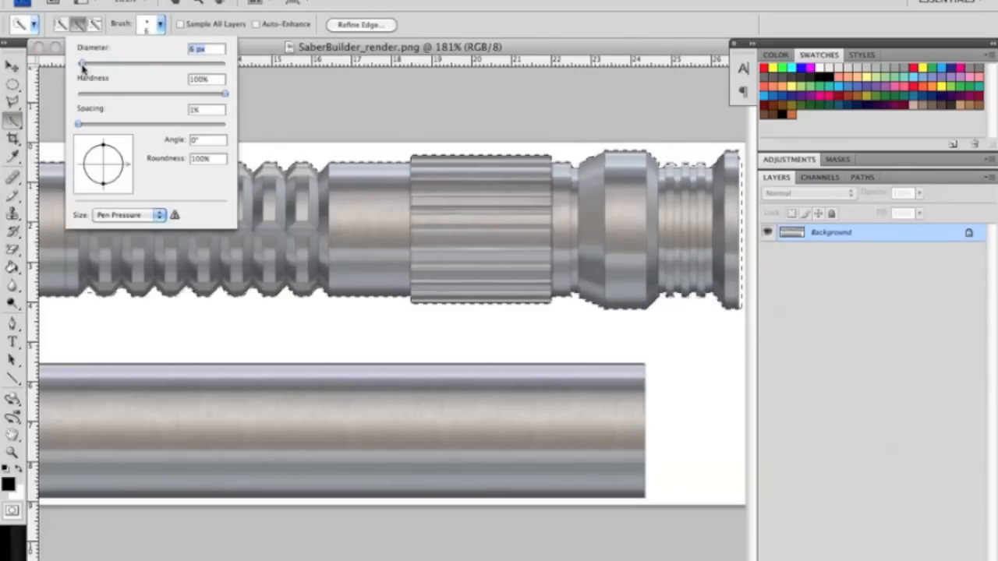
drag(80, 64, 78, 63)
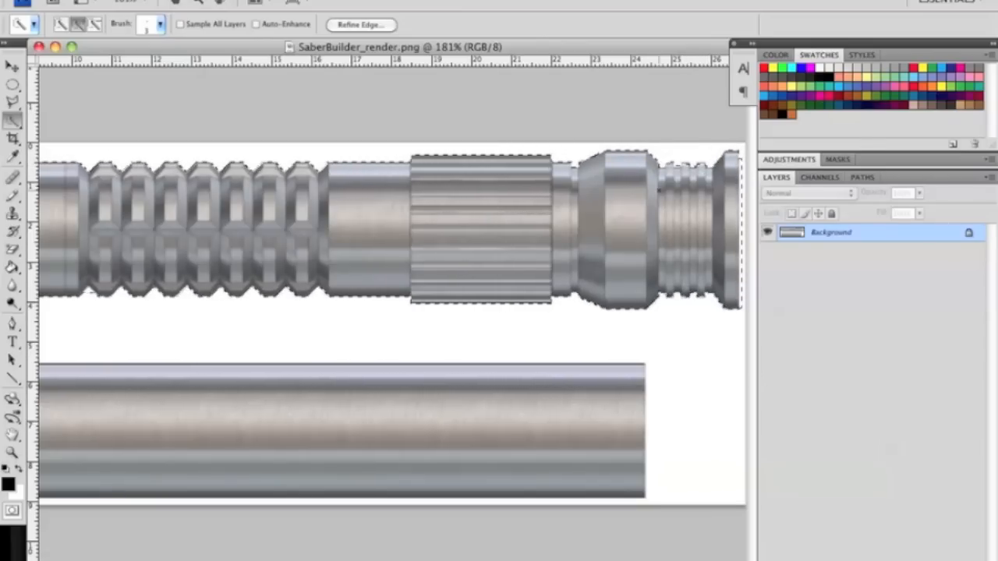
- Cut the hilt selection onto Layer 1 and toggle layer visibility to check it
right_click(663, 191)
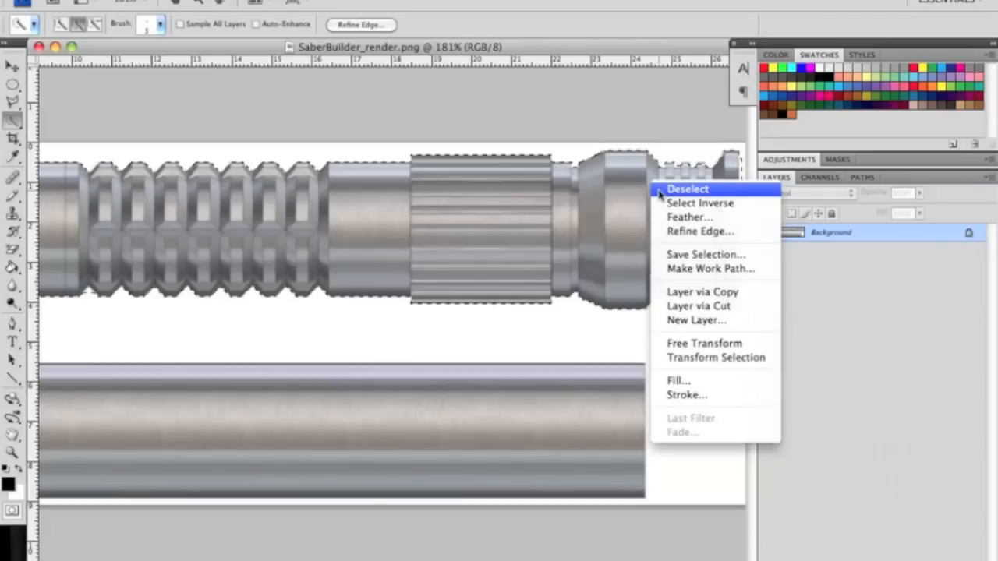
mouse_move(701, 232)
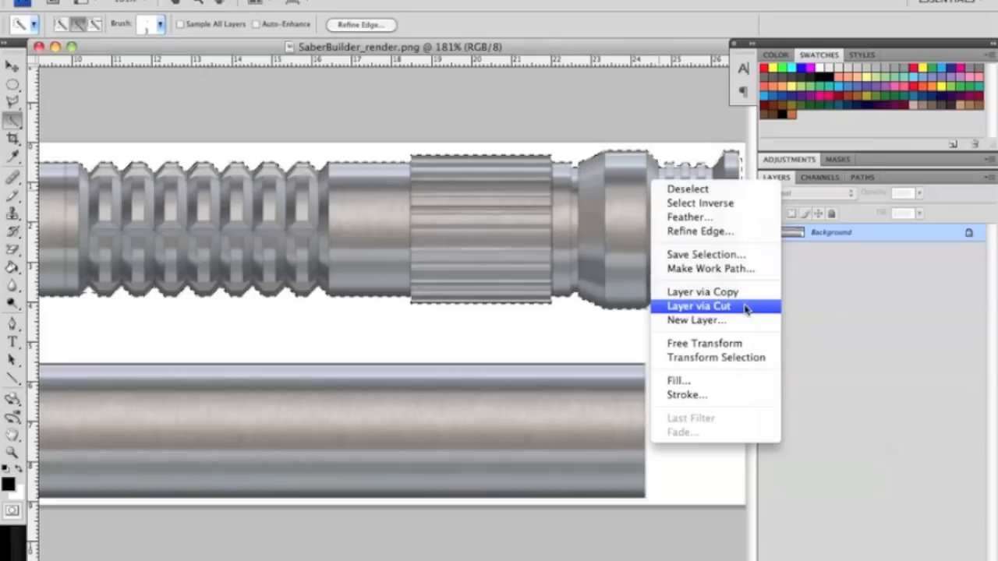
click(698, 305)
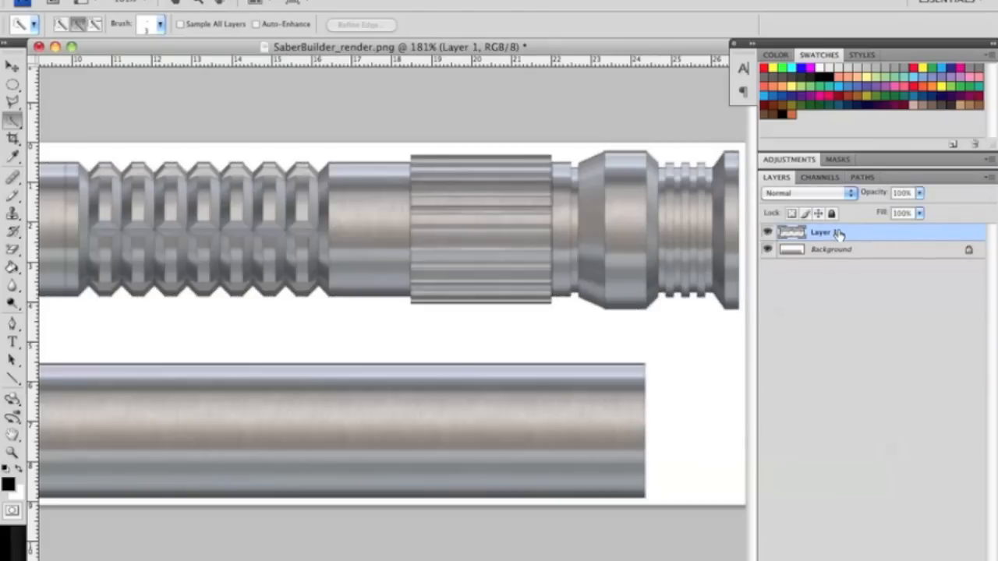
click(767, 250)
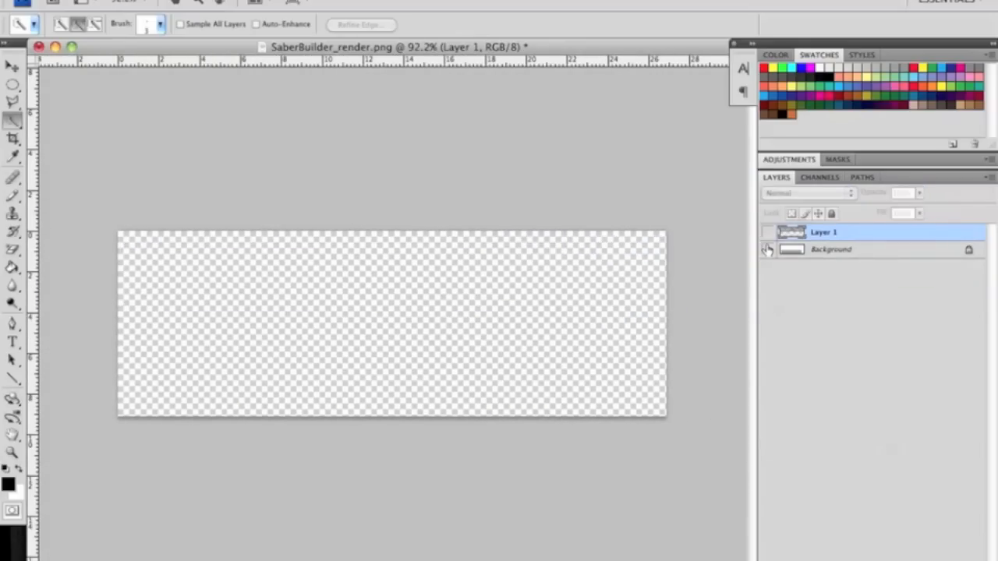
click(767, 250)
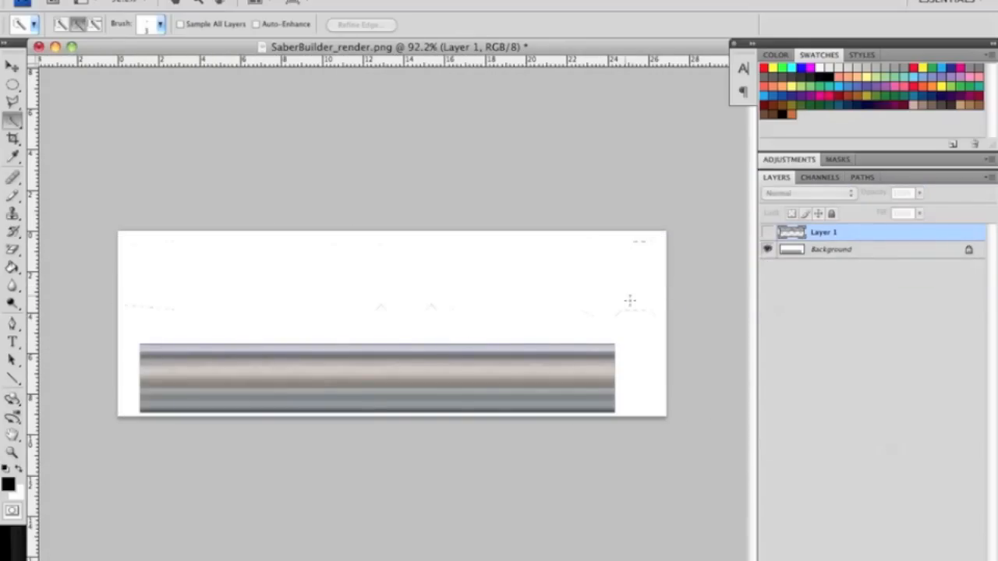
mouse_move(153, 295)
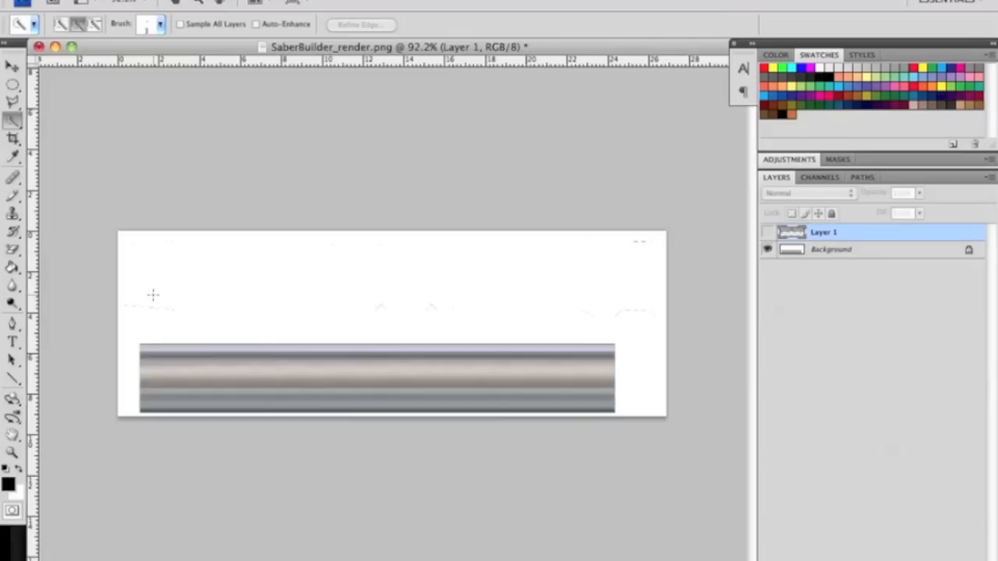
mouse_move(651, 289)
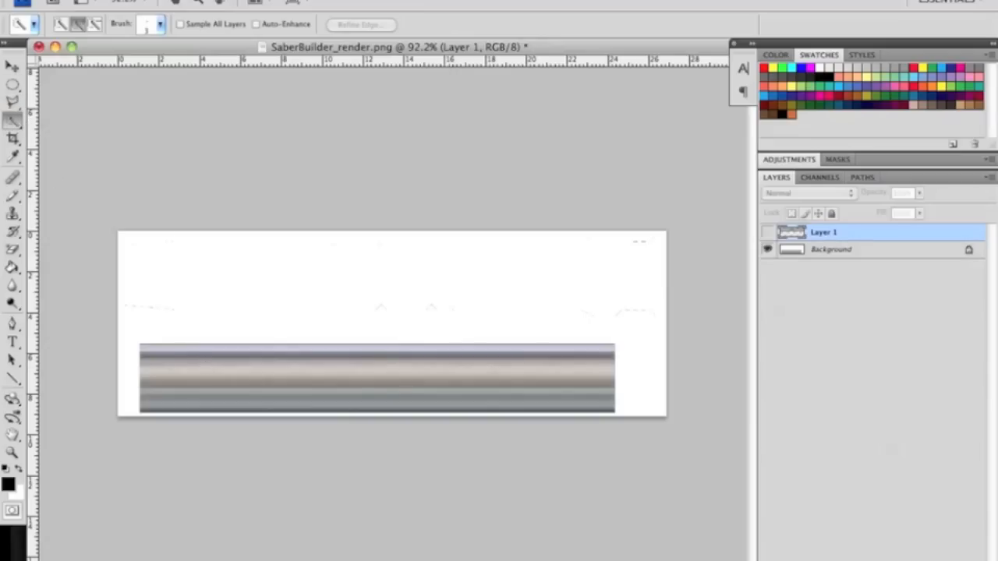
- On the Background layer, cut the selected grey bar onto its own Layer 2
click(162, 22)
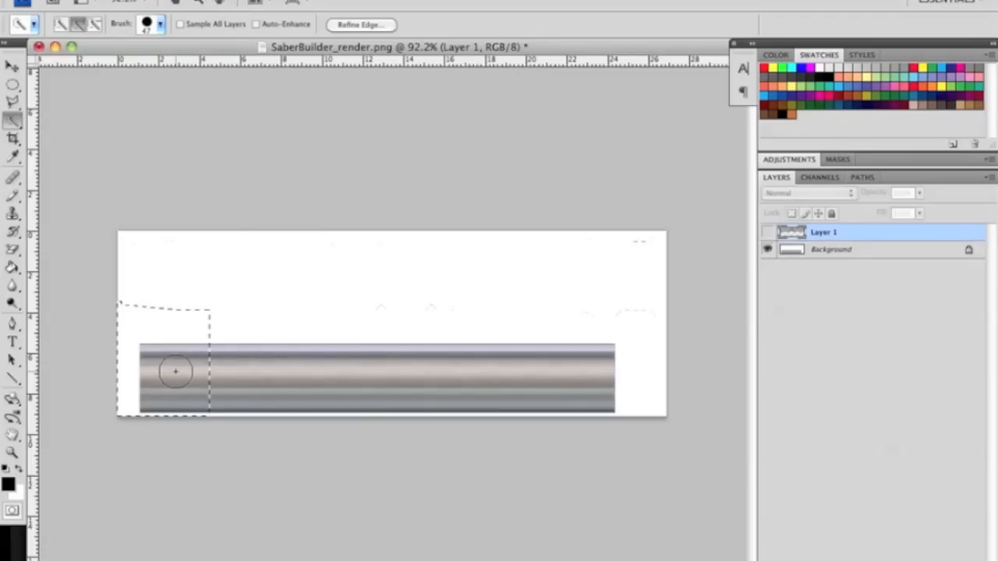
mouse_move(845, 262)
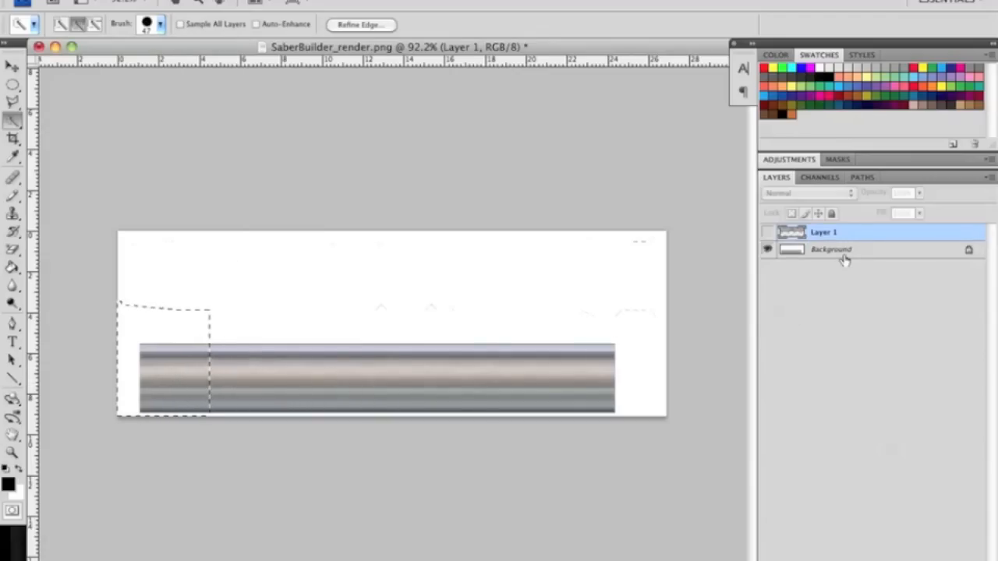
click(843, 250)
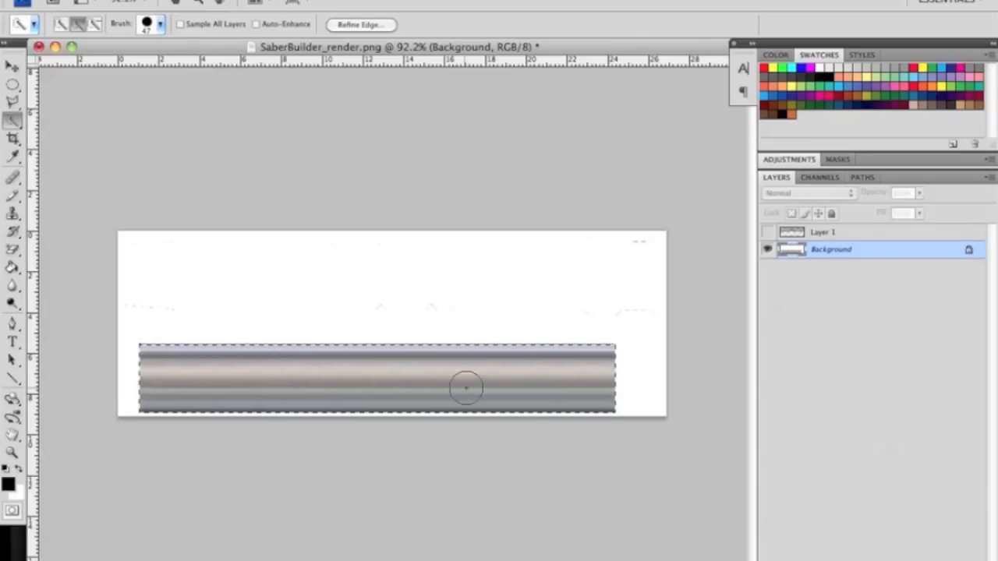
mouse_move(642, 395)
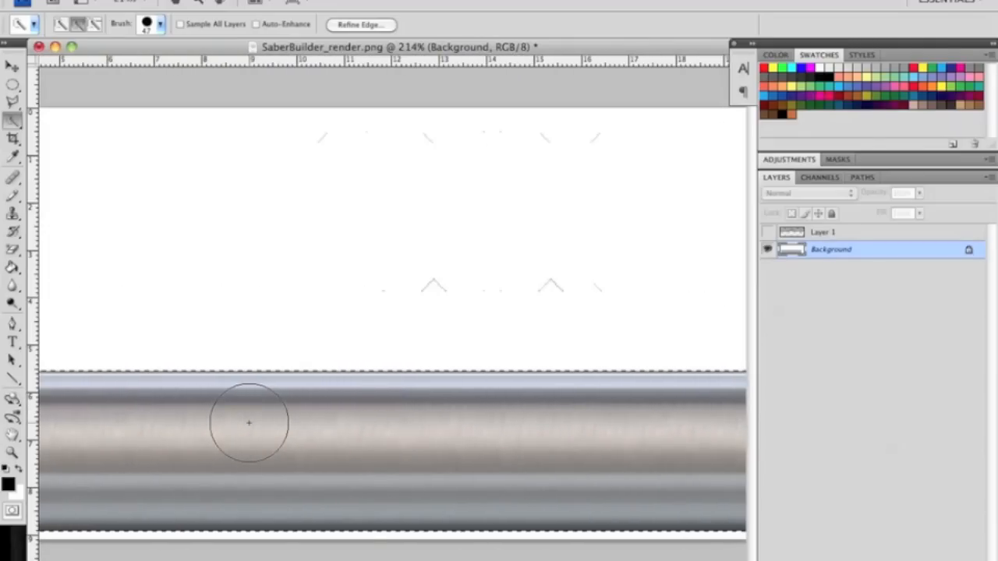
right_click(248, 421)
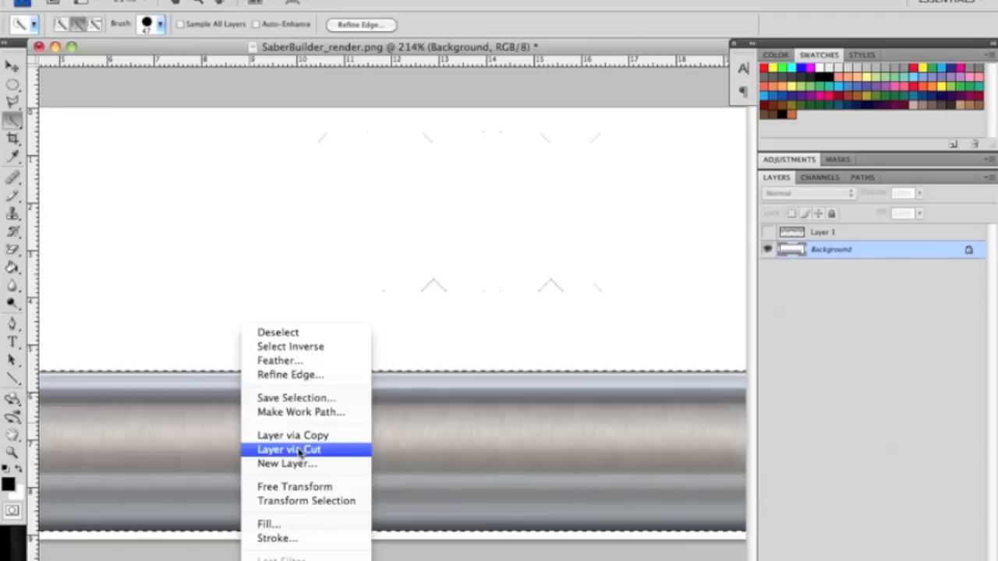
click(289, 449)
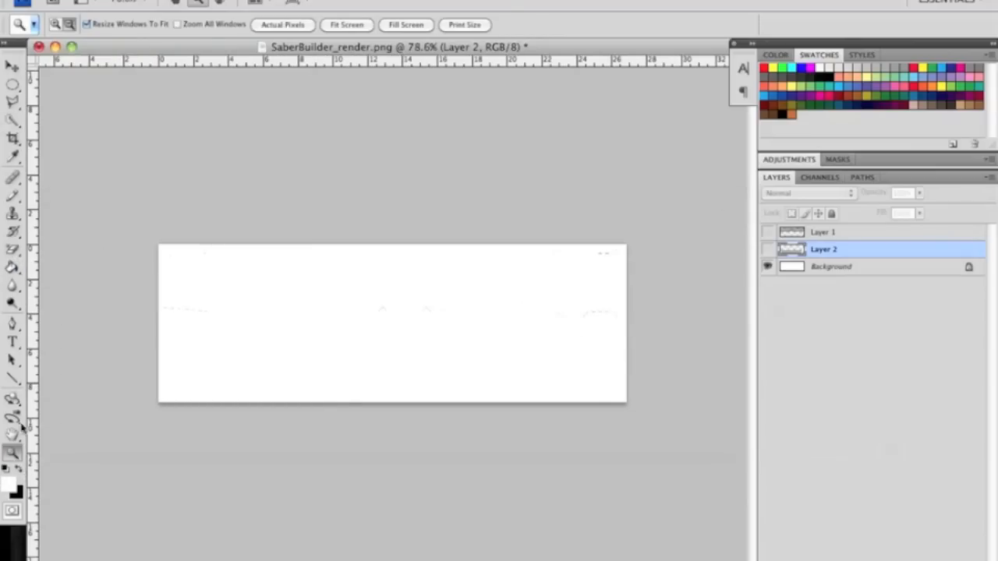
- Fill the Background white with the Paint Bucket and unhide the bar layer
click(12, 267)
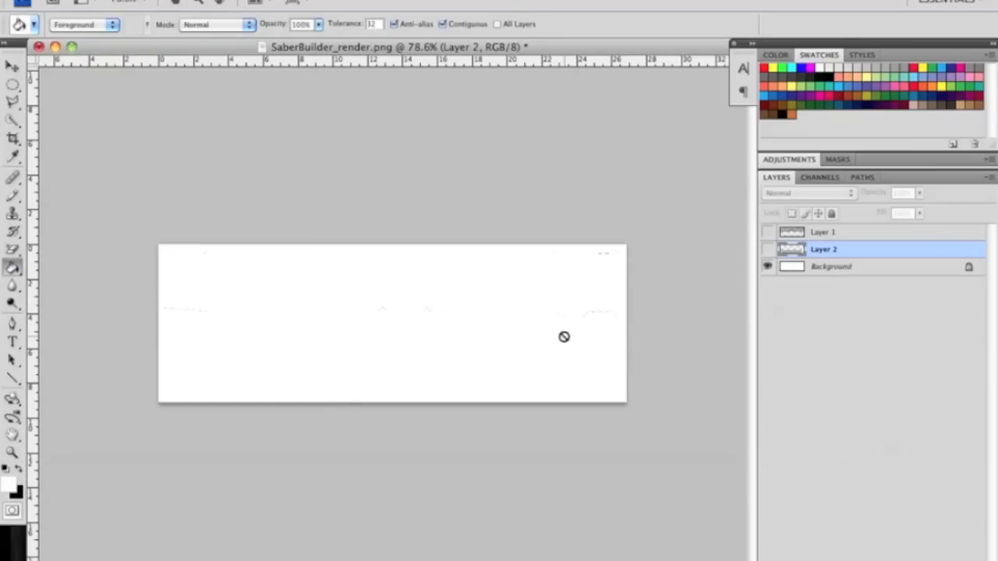
click(831, 266)
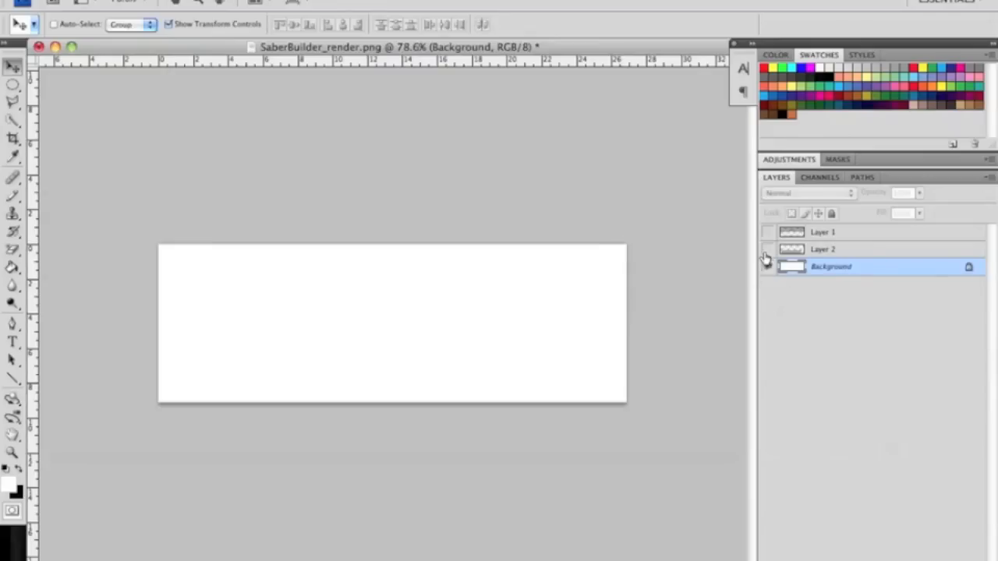
click(765, 231)
text(Overlay)
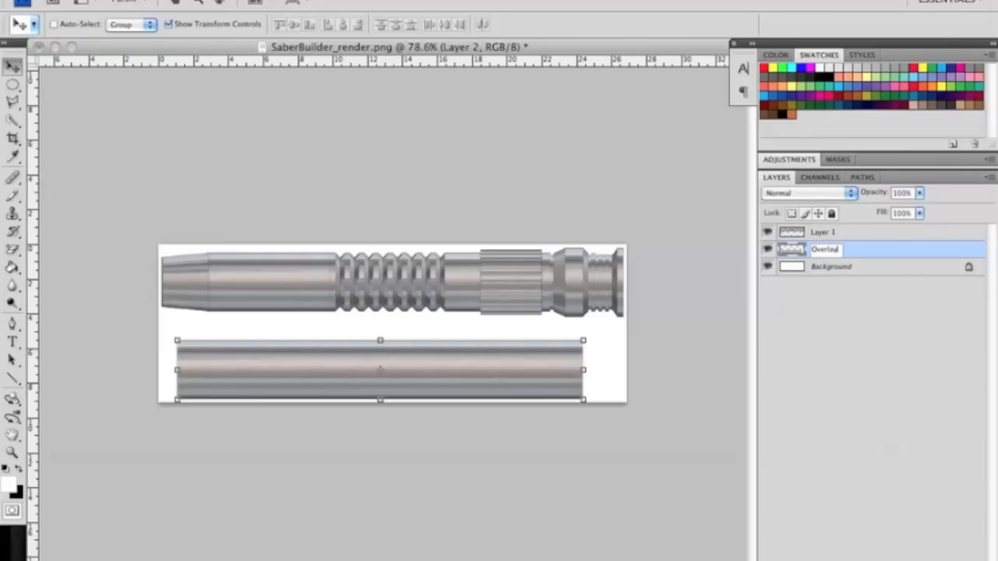
- Confirm the layer names Overlay for the bar and Base hilt for the hilt
click(821, 232)
text(Base hilt)
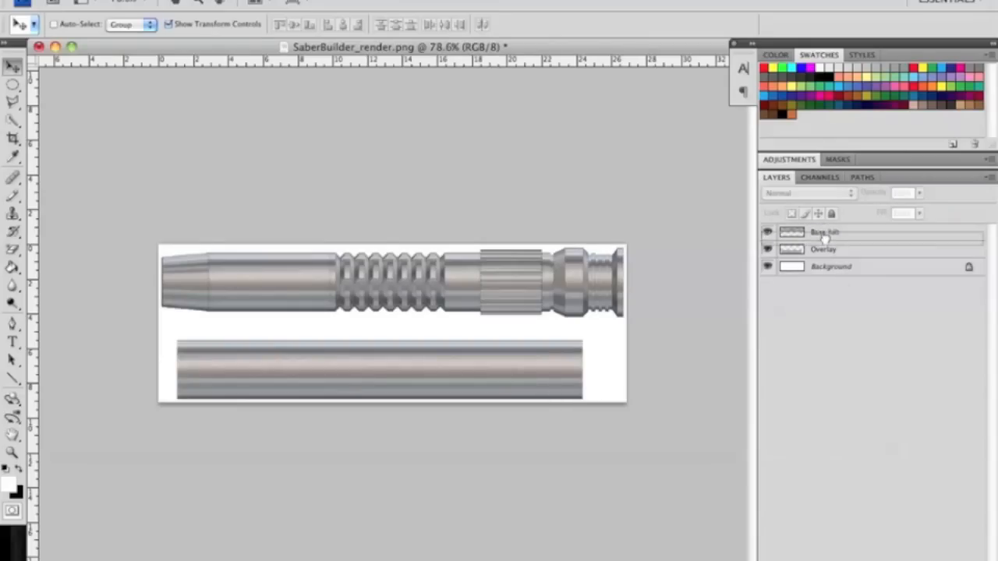
click(825, 233)
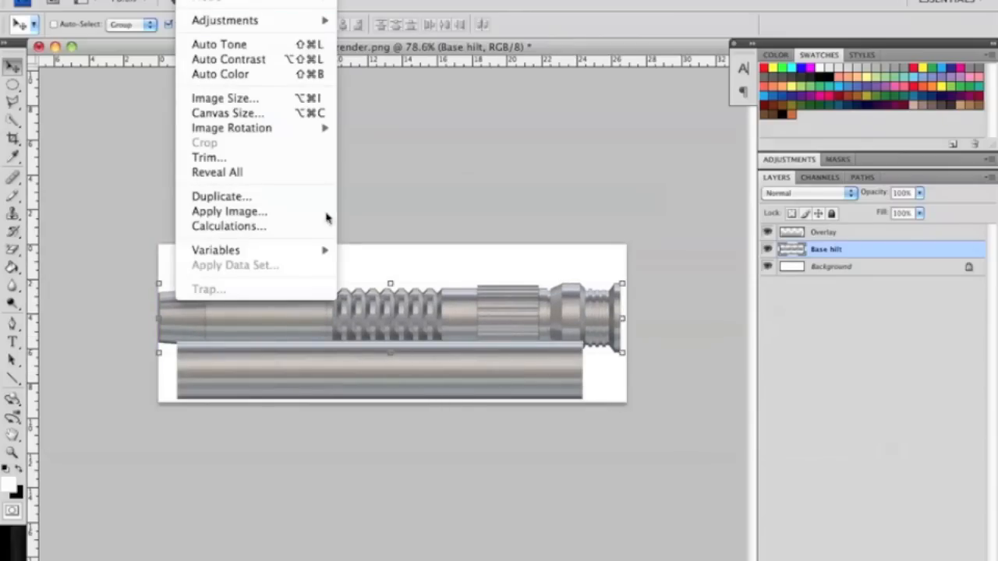
mouse_move(242, 113)
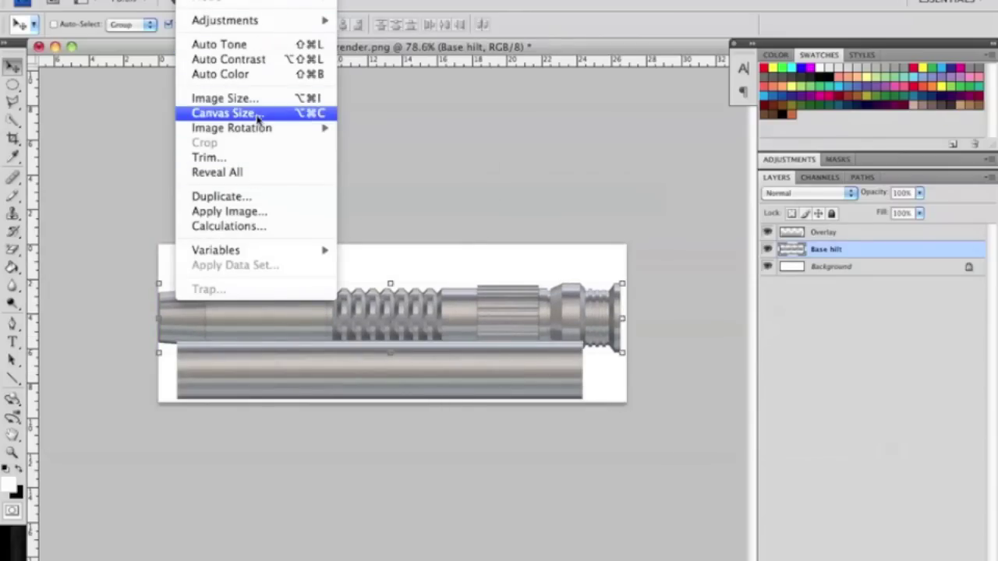
- Set the canvas size to 1400 by 300 pixels
click(222, 114)
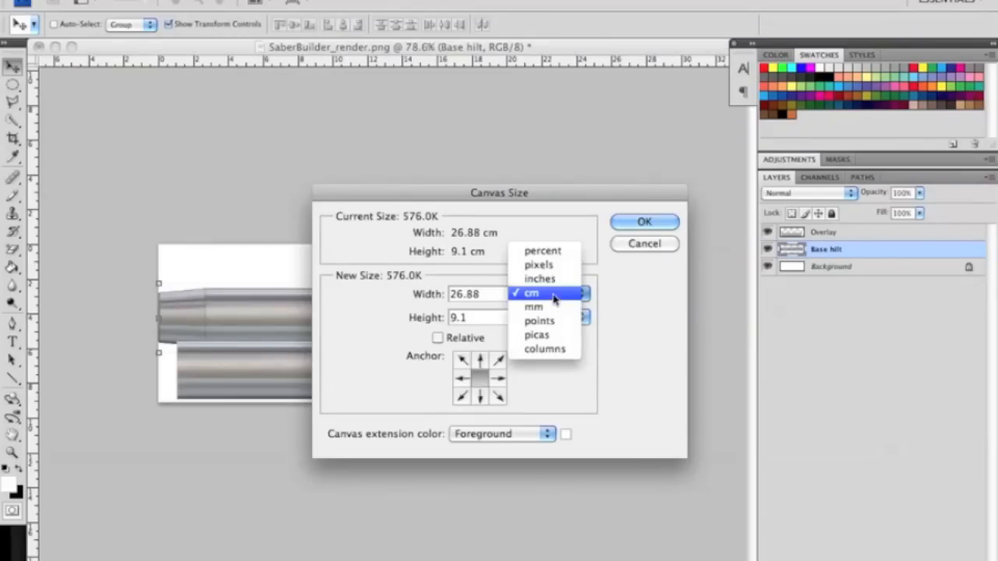
click(534, 264)
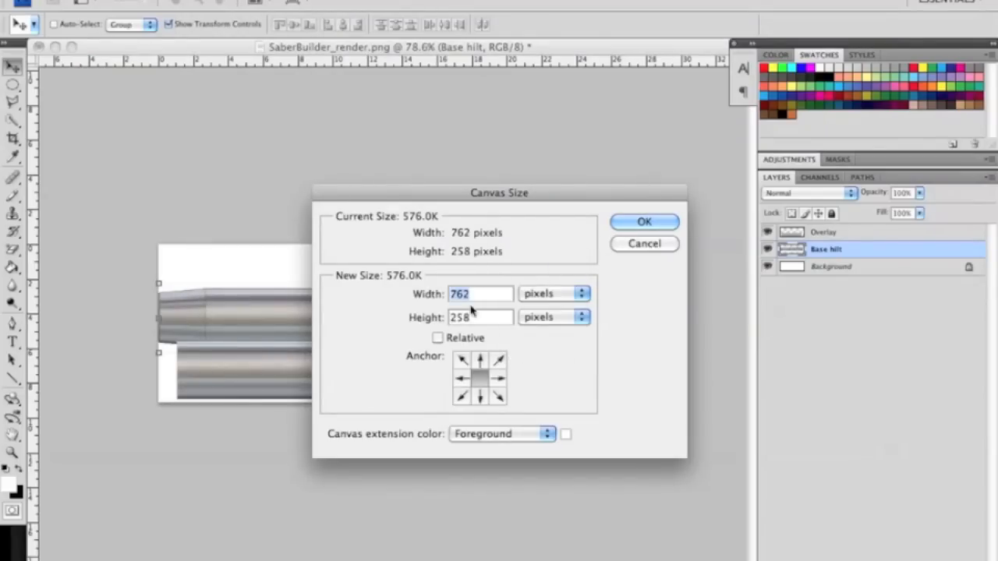
text(1400)
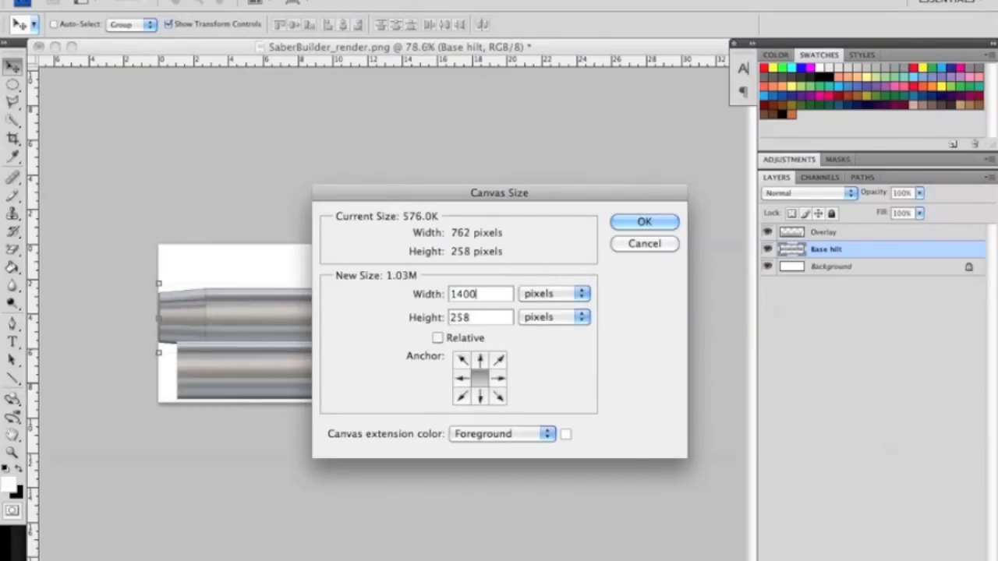
click(478, 316)
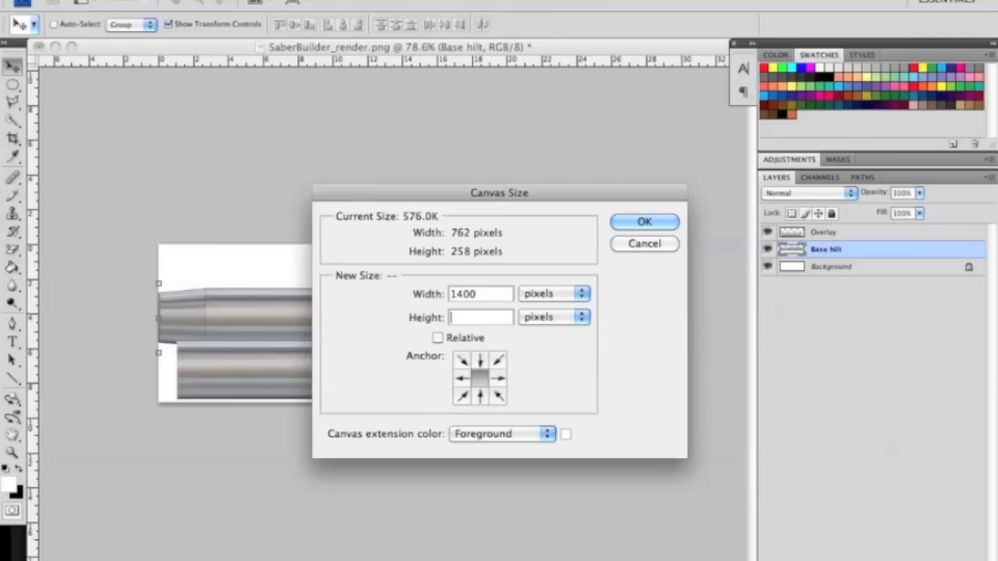
text(300)
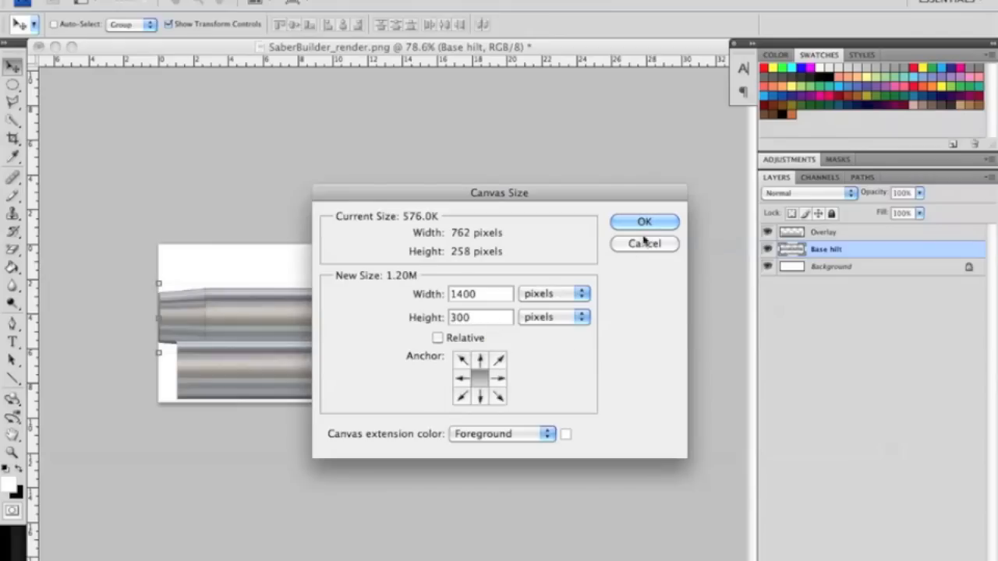
click(644, 222)
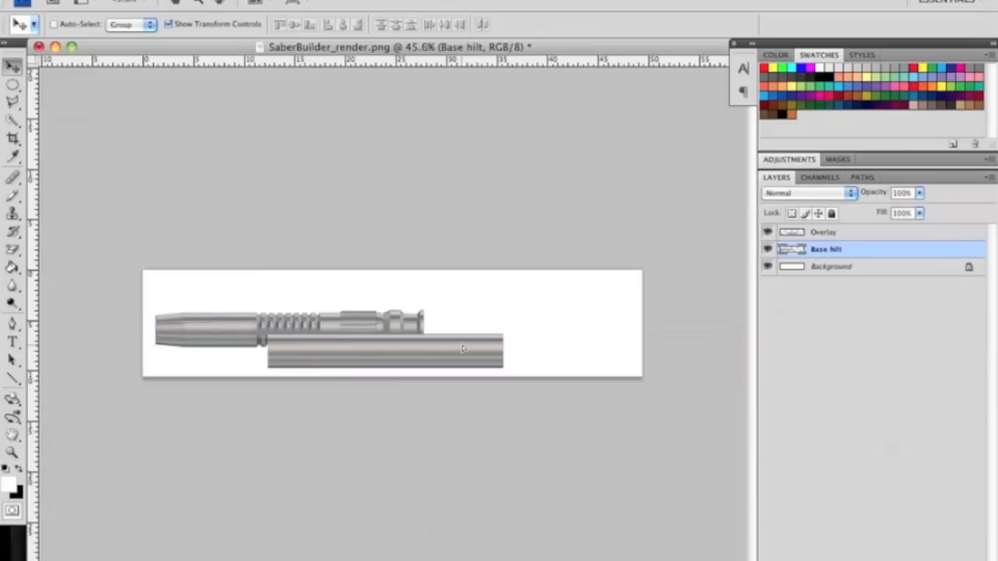
- Select the Overlay layer to reposition the bar toward the upper right
click(824, 231)
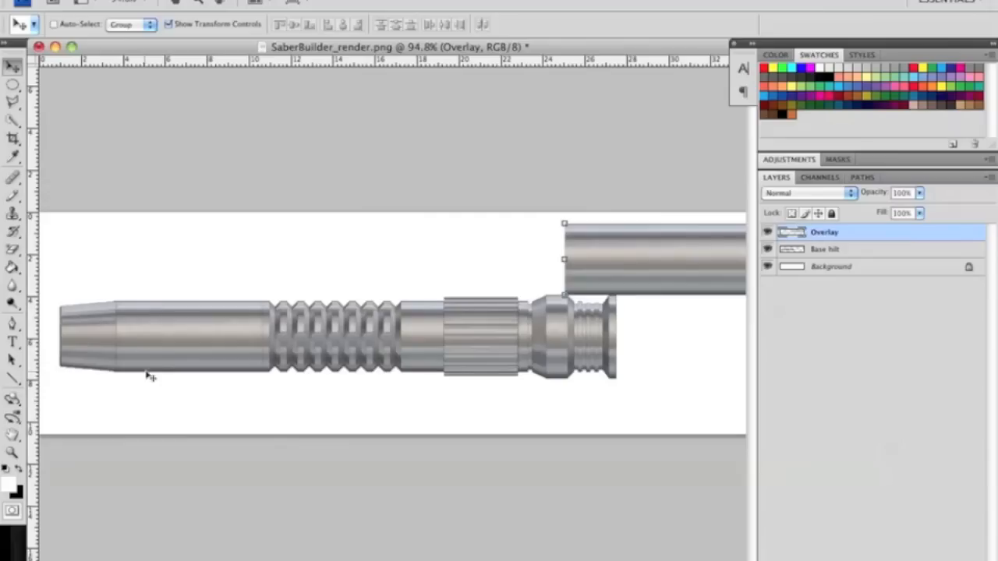
mouse_move(182, 312)
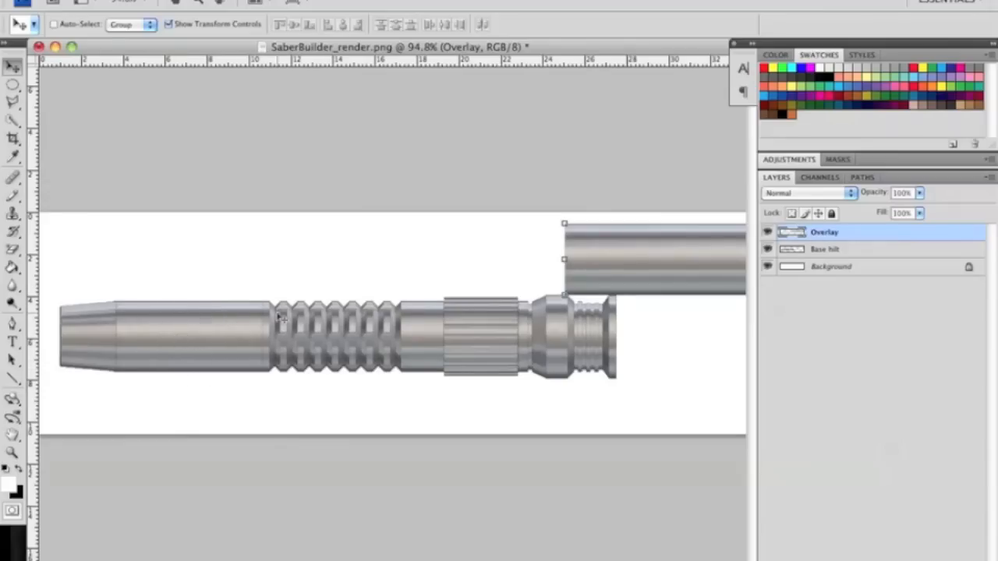
mouse_move(172, 325)
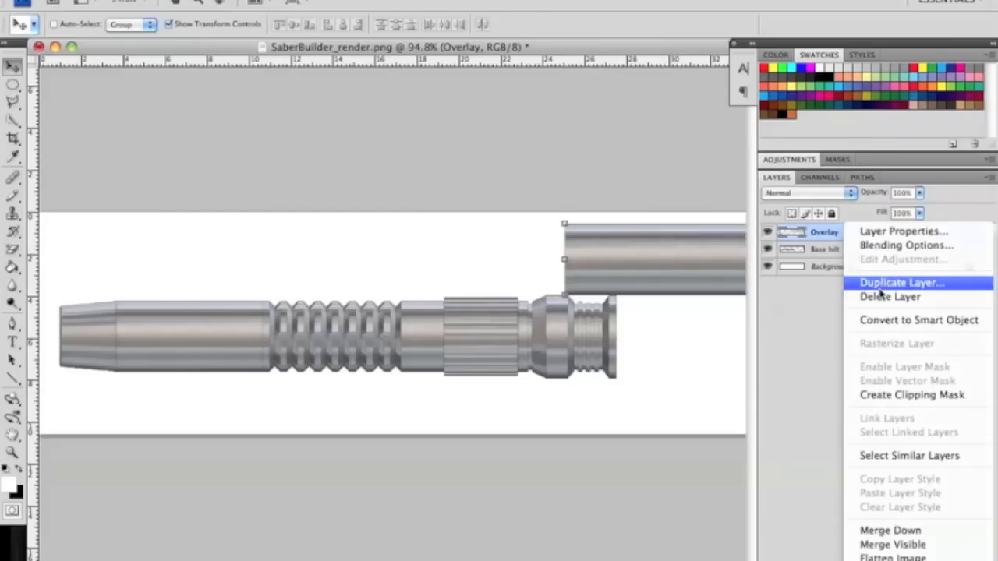
- Duplicate Overlay and apply a roughly 111% transform stretching it over the hilt body
click(902, 283)
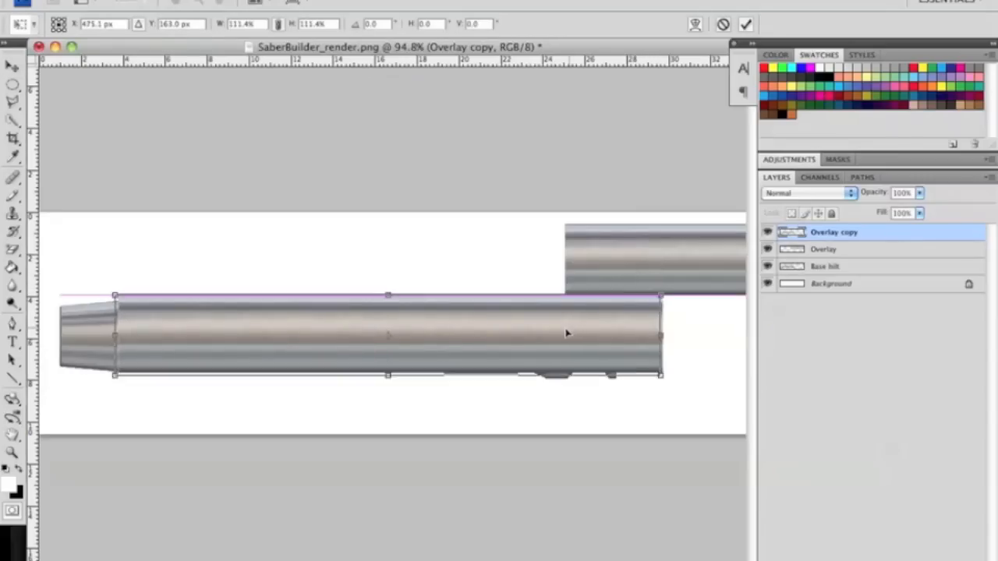
drag(568, 333, 556, 334)
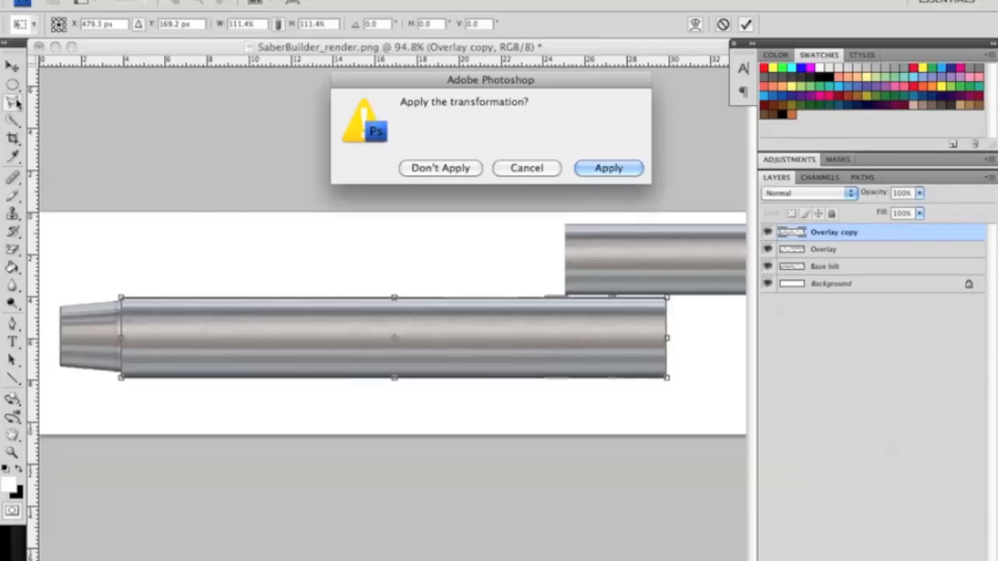
click(608, 168)
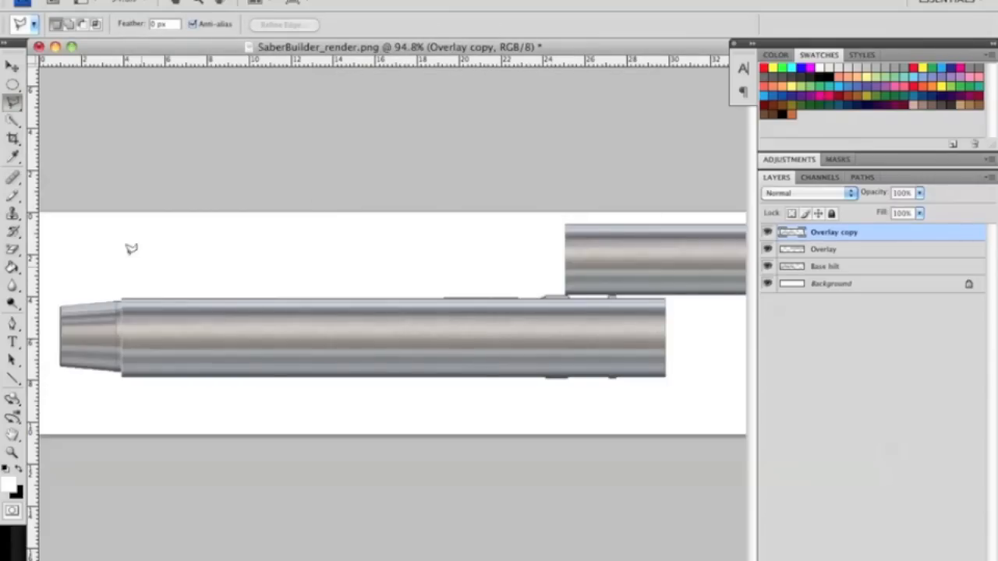
mouse_move(132, 262)
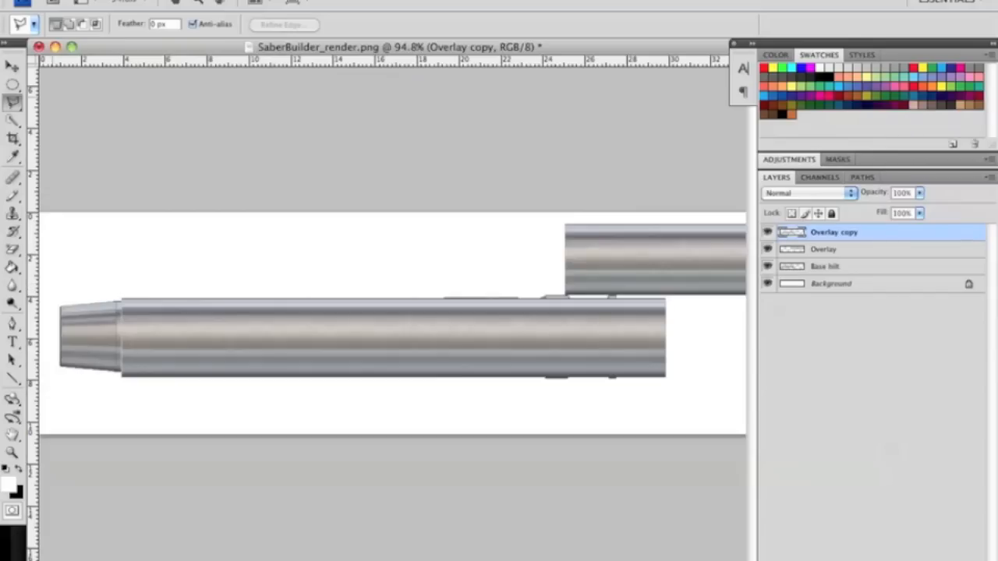
mouse_move(10, 101)
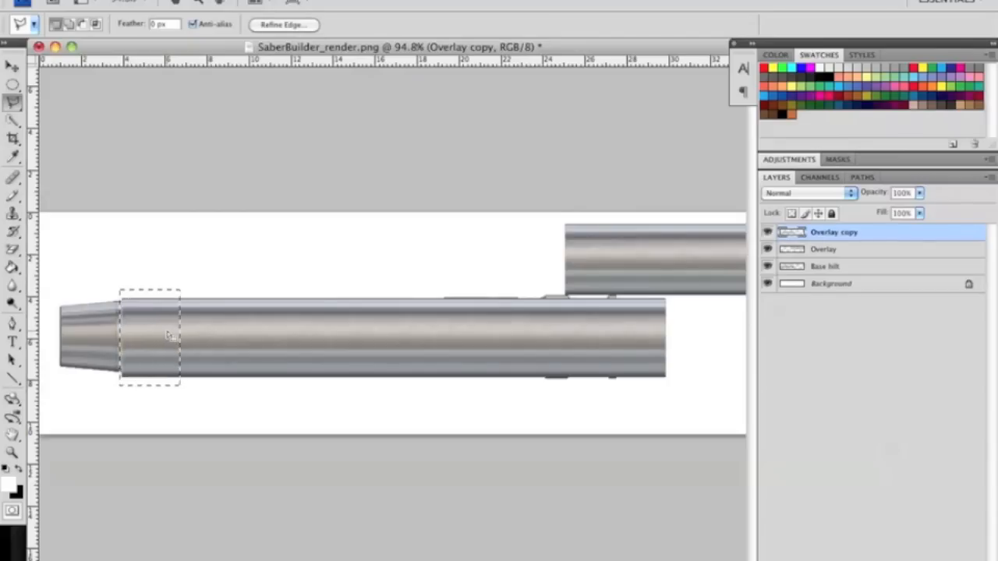
- Cut the lassoed left-end slice of Overlay copy onto a new Layer 1
right_click(165, 337)
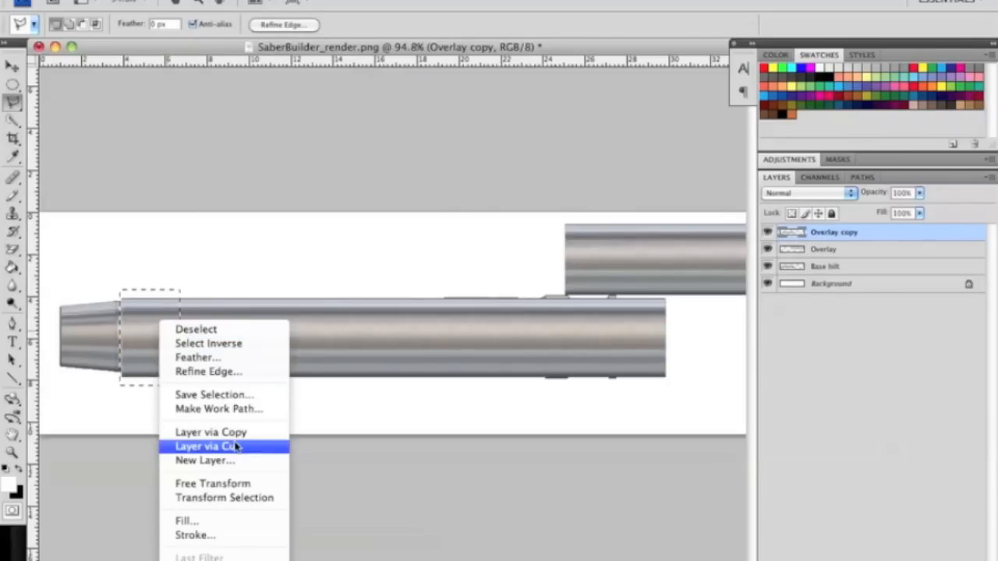
click(205, 446)
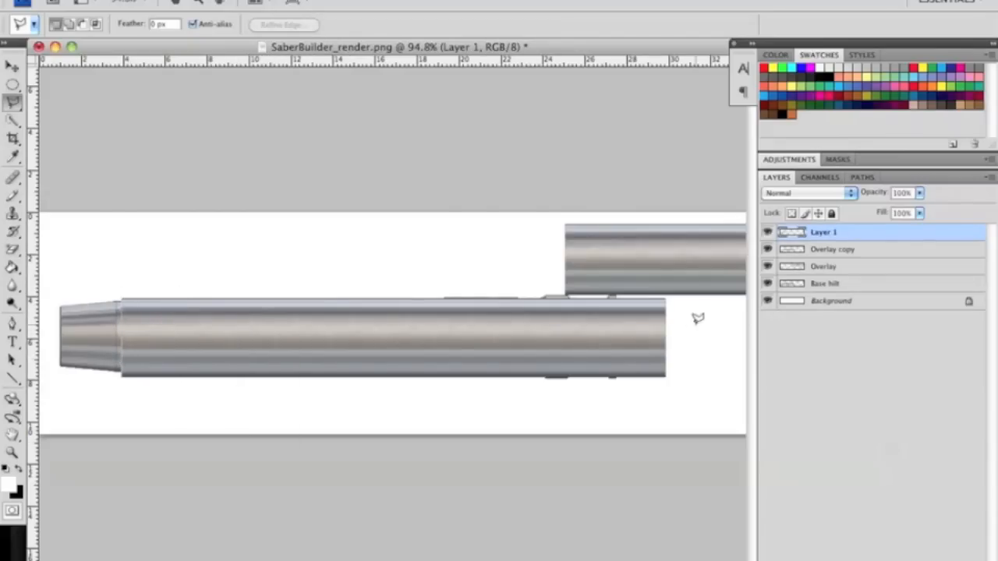
click(10, 64)
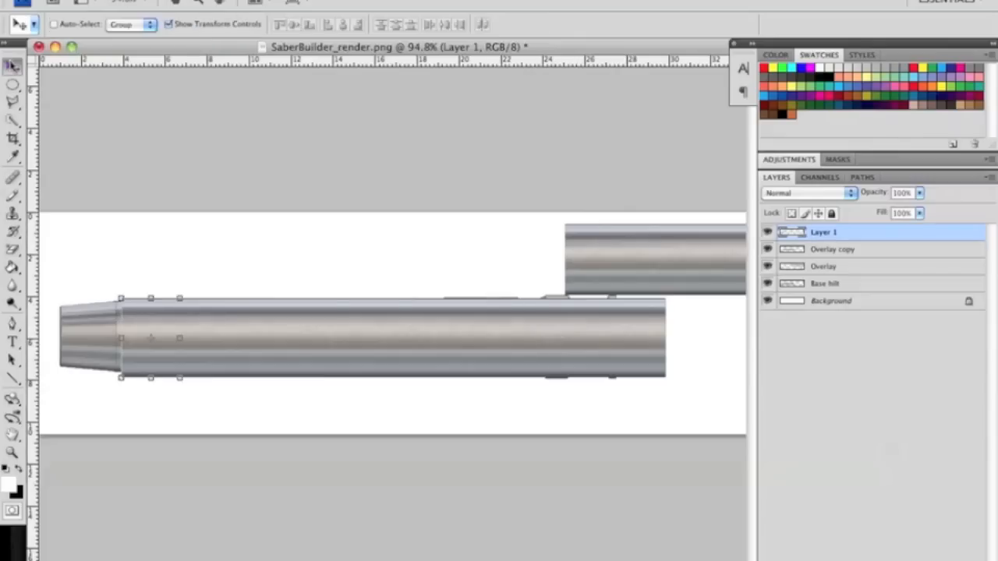
click(835, 249)
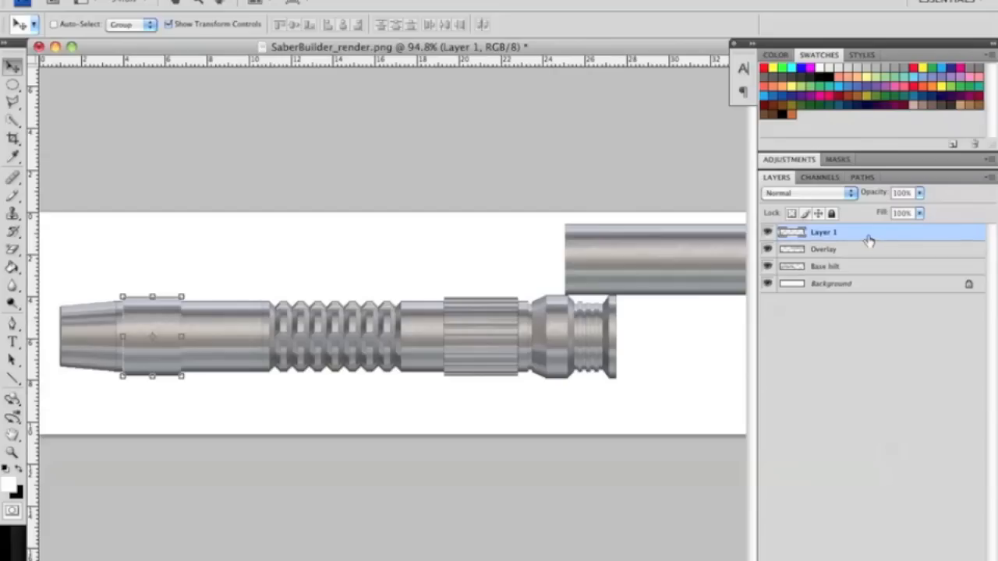
- Rename Layer 1 to Grip 1 and reselect it with the Move tool
double_click(825, 232)
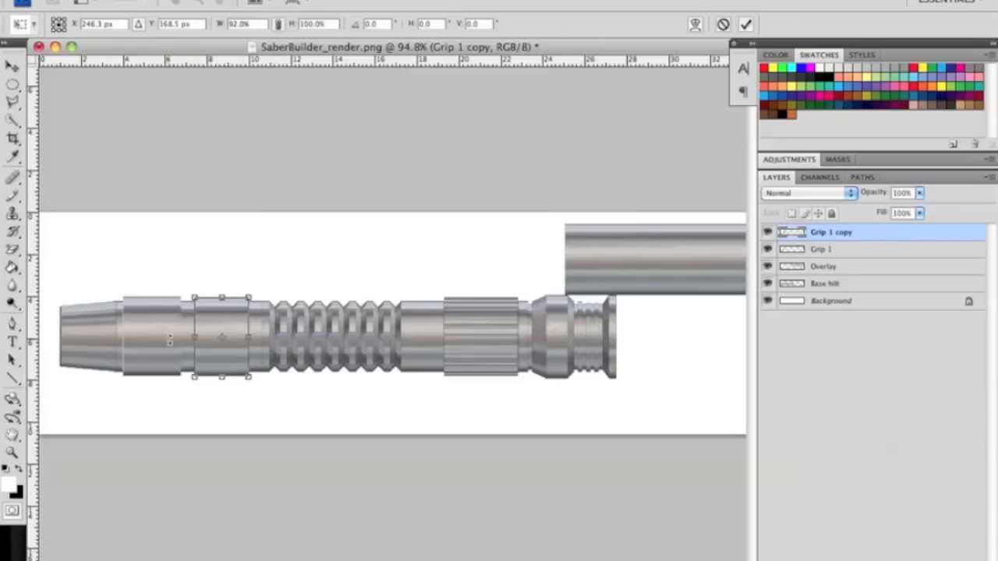
click(836, 249)
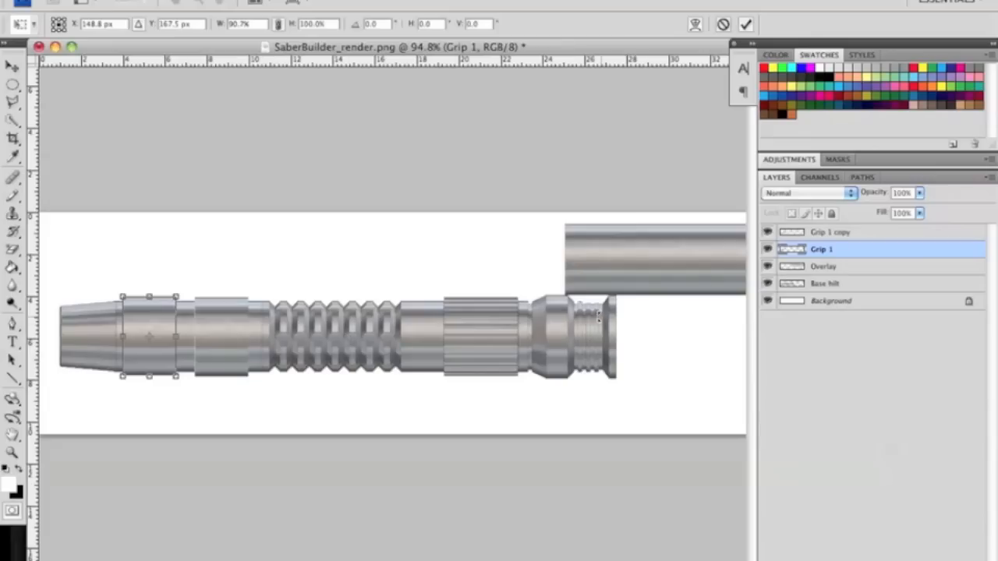
mouse_move(864, 248)
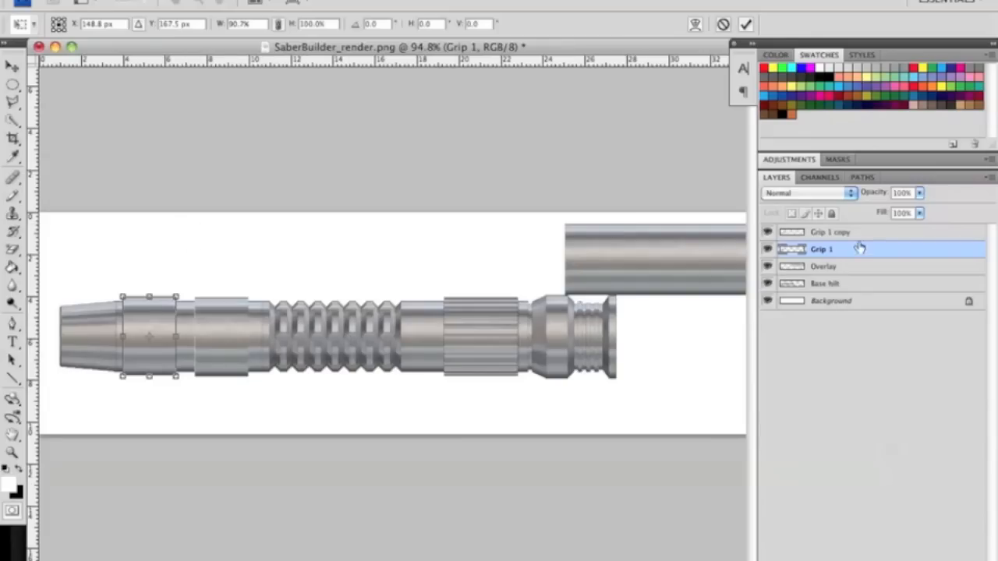
mouse_move(846, 256)
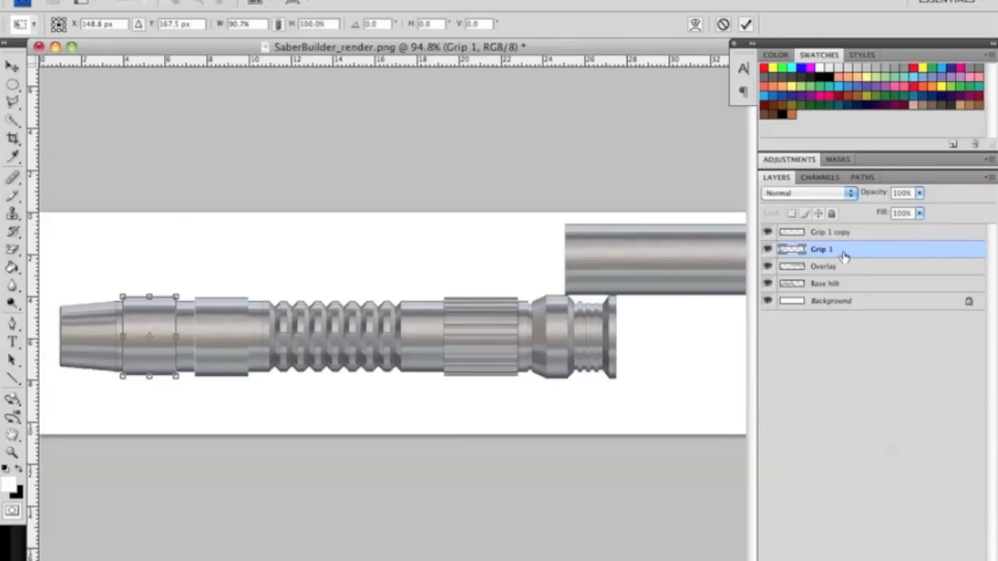
click(11, 67)
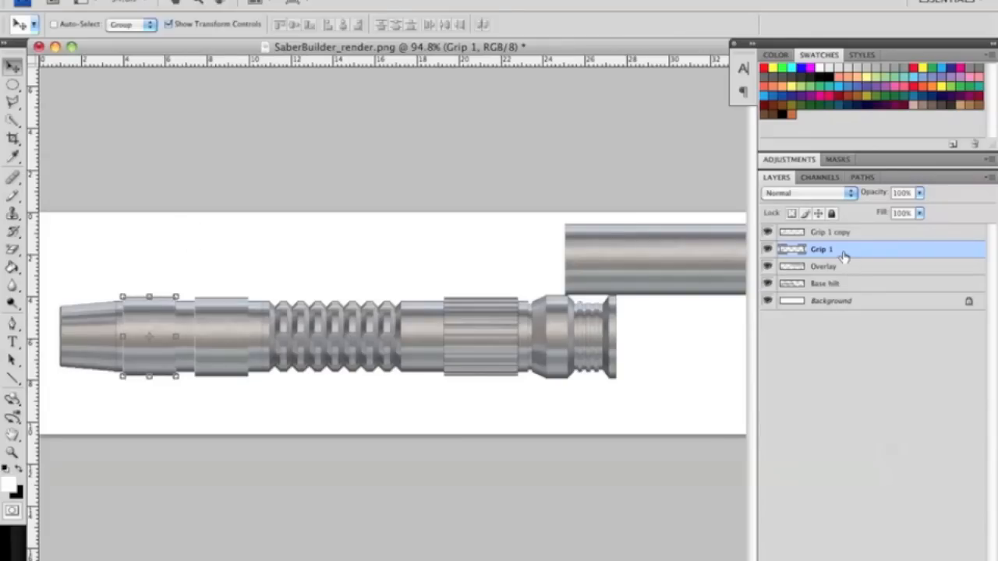
- Through Blending Options, add a black Outer Glow to Grip 1: Normal blend, 56% opacity
right_click(848, 254)
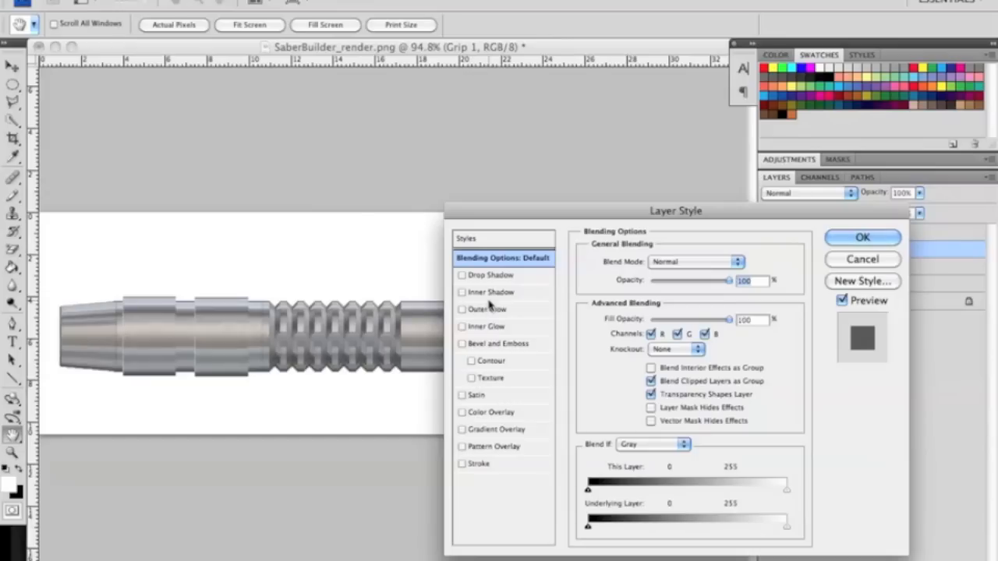
mouse_move(490, 310)
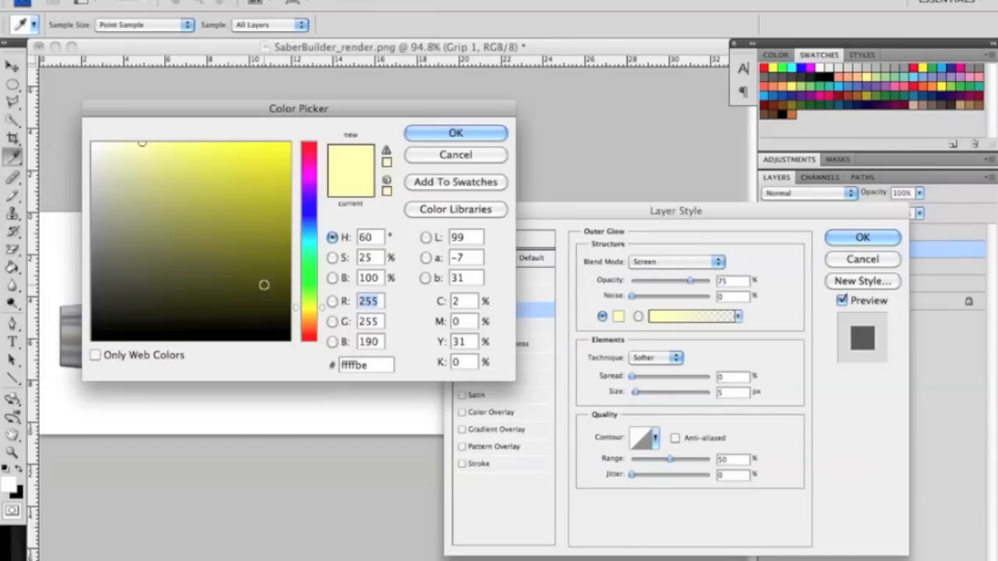
click(455, 155)
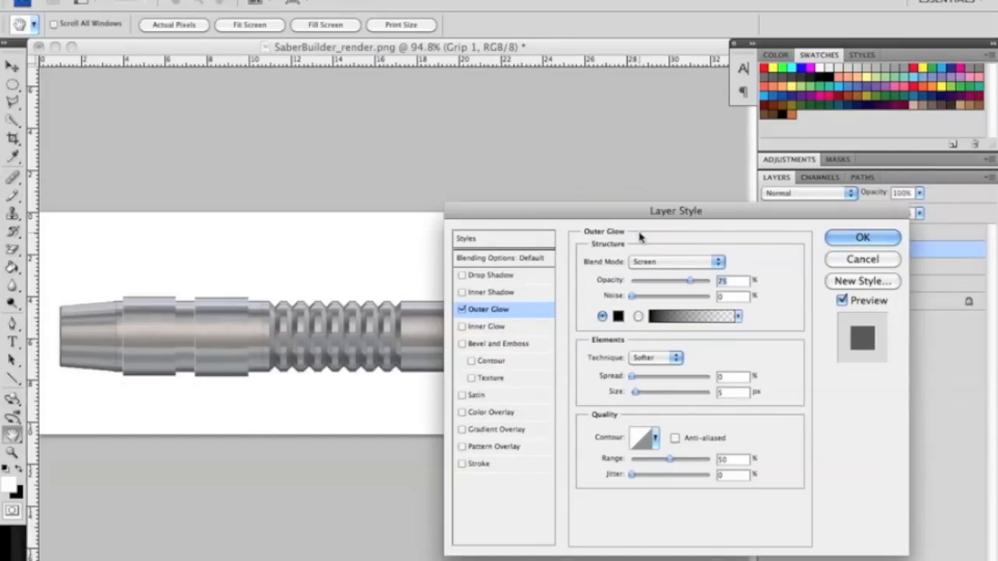
click(679, 261)
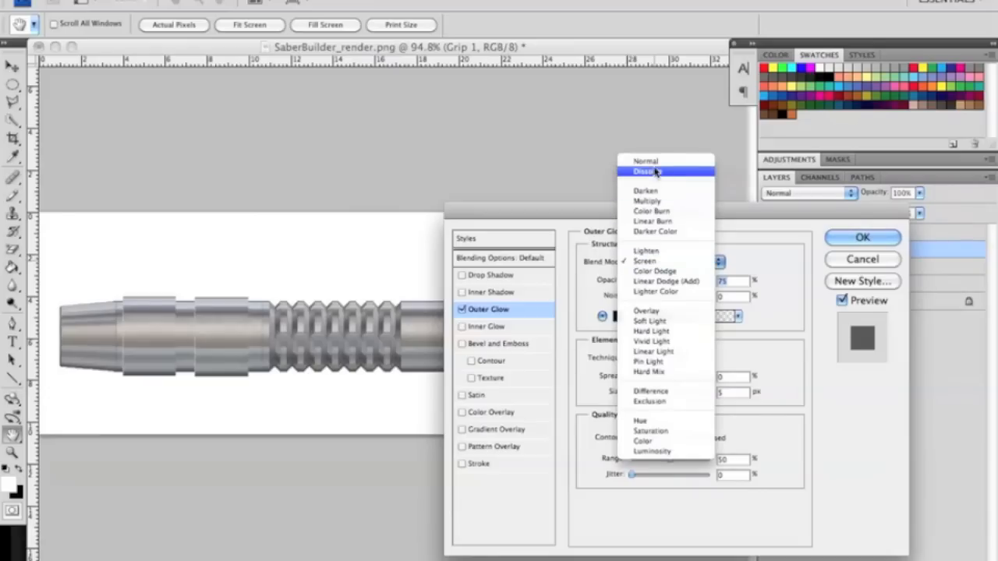
click(645, 161)
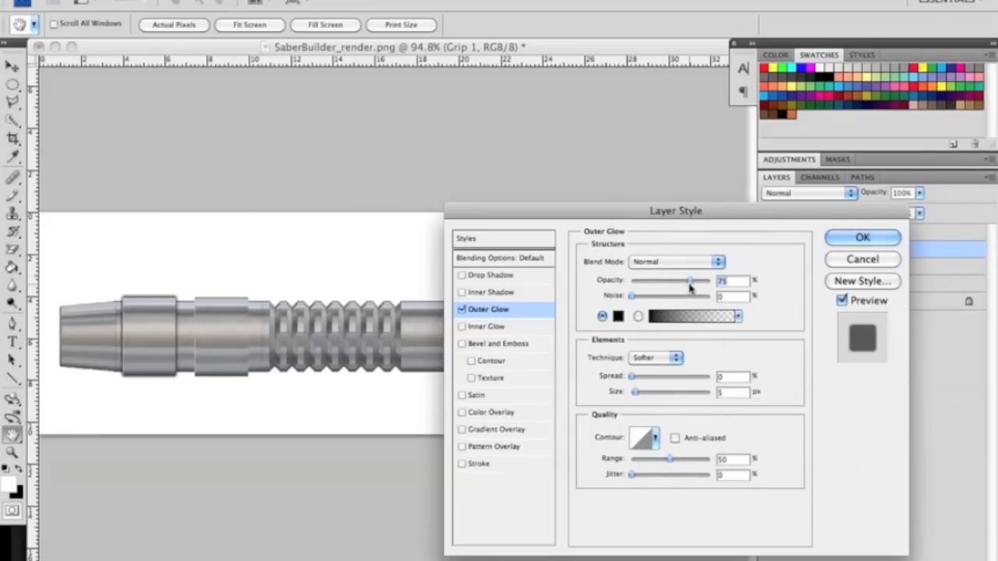
drag(693, 280, 674, 280)
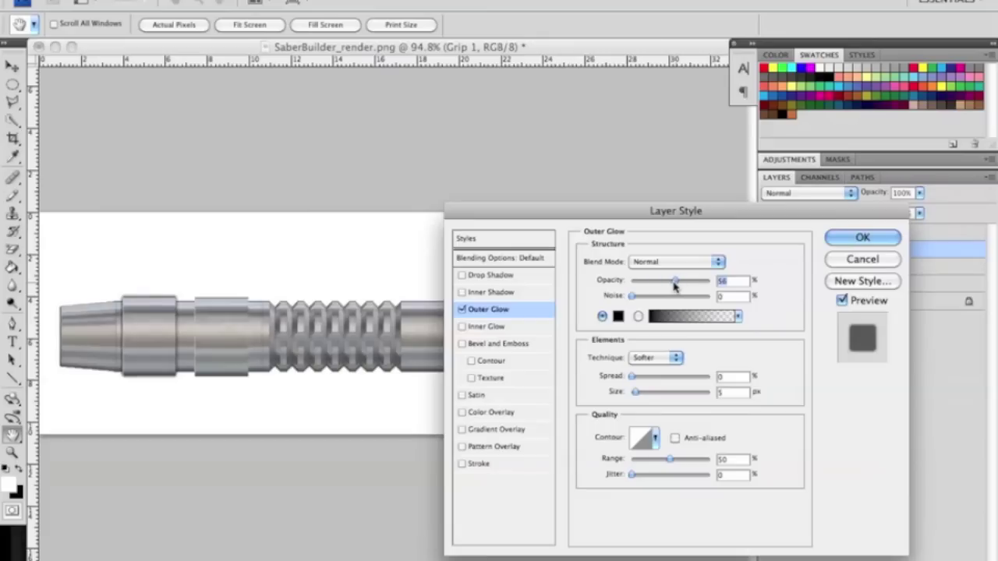
click(862, 237)
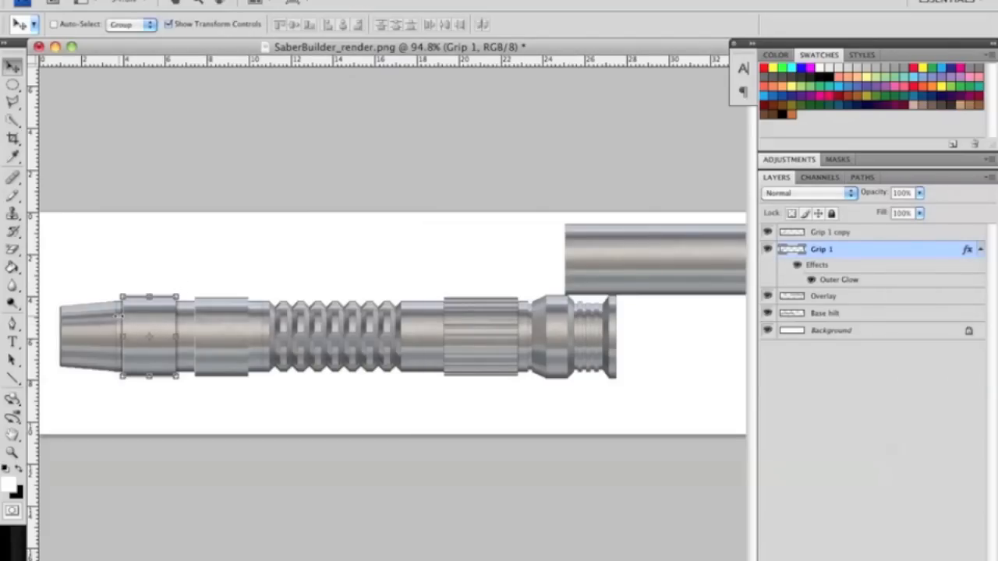
mouse_move(198, 340)
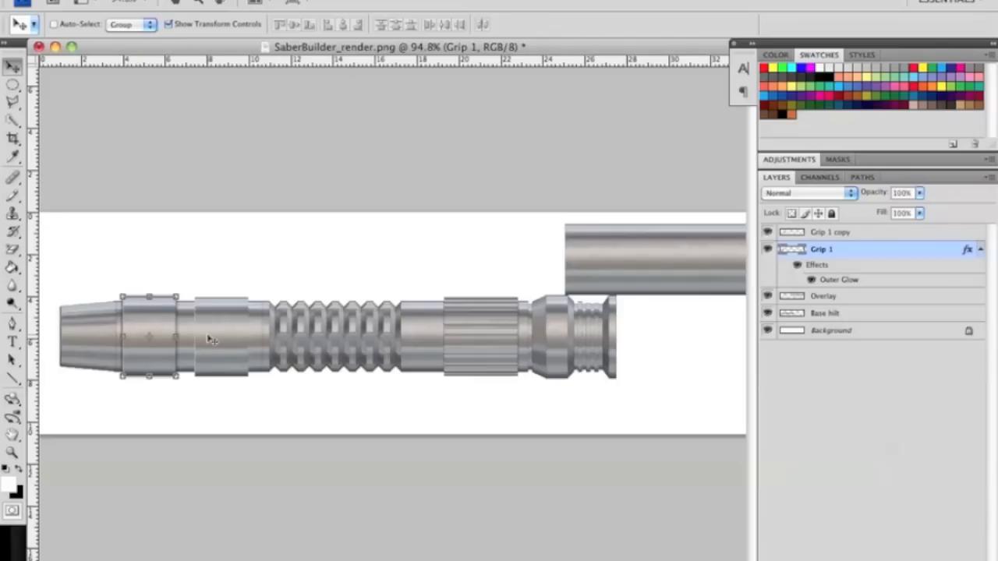
mouse_move(660, 304)
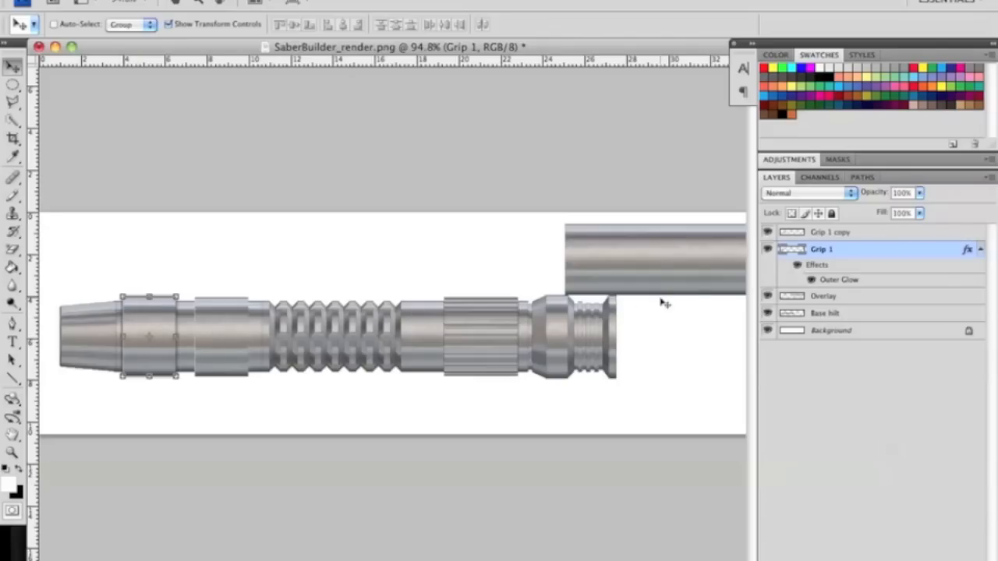
- Delete the unglowed grip copy, duplicate Grip 1 as 'Grip 1 copy', and reselect Grip 1
click(834, 231)
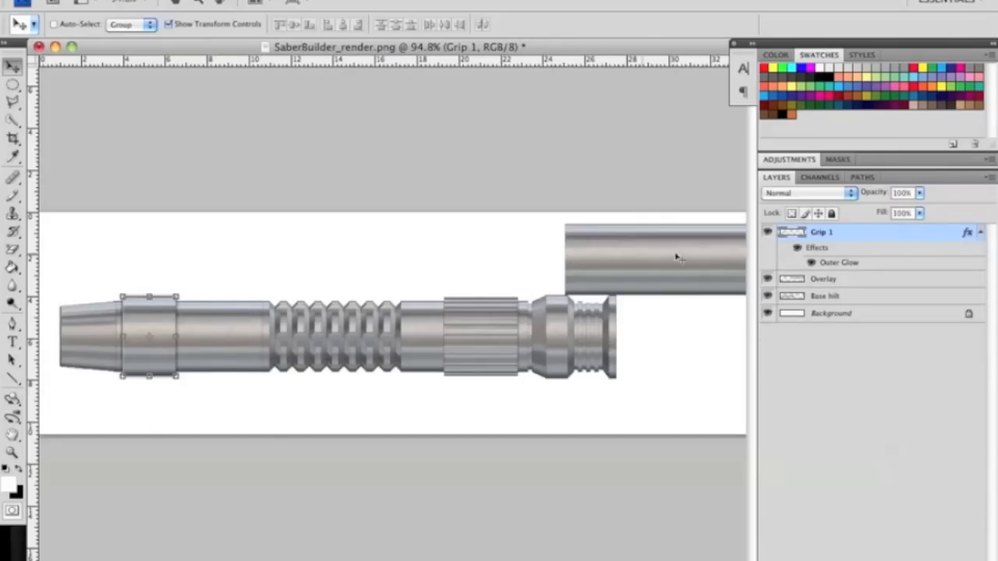
right_click(830, 232)
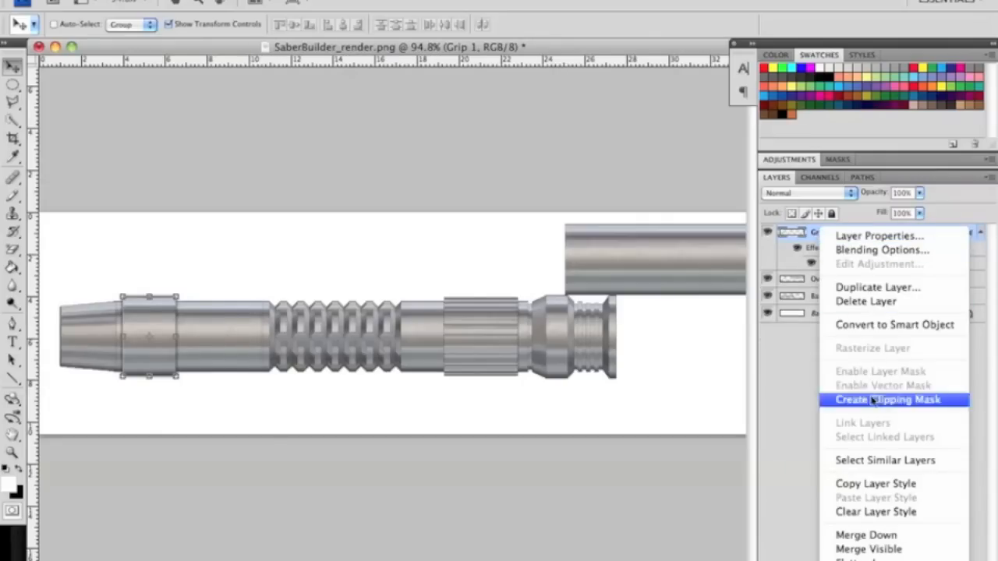
click(873, 286)
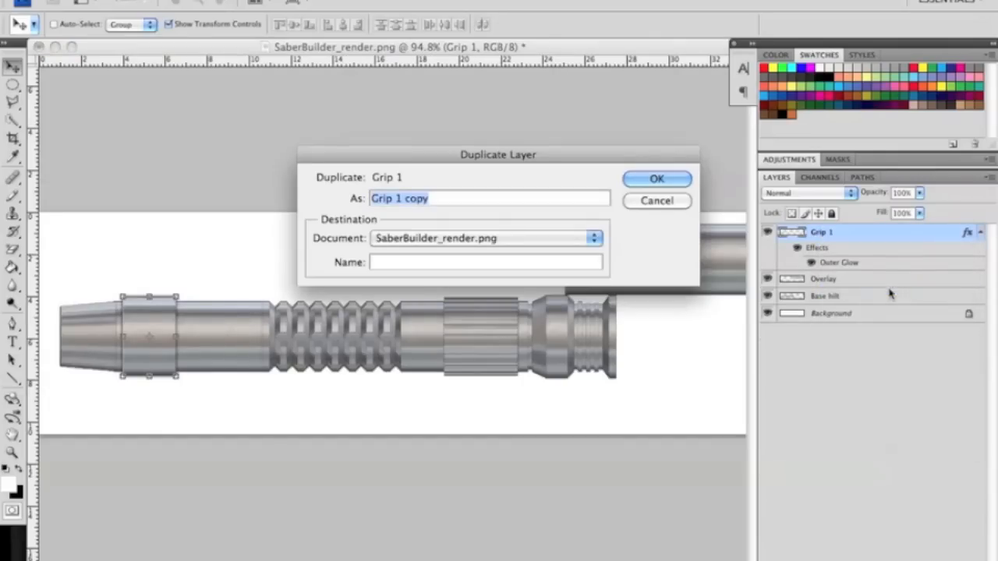
click(656, 178)
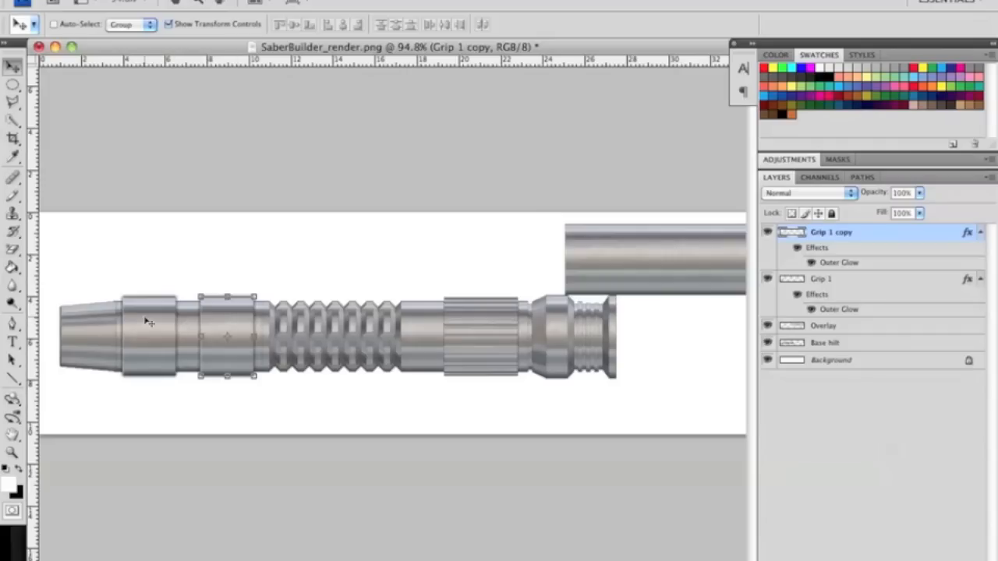
click(822, 278)
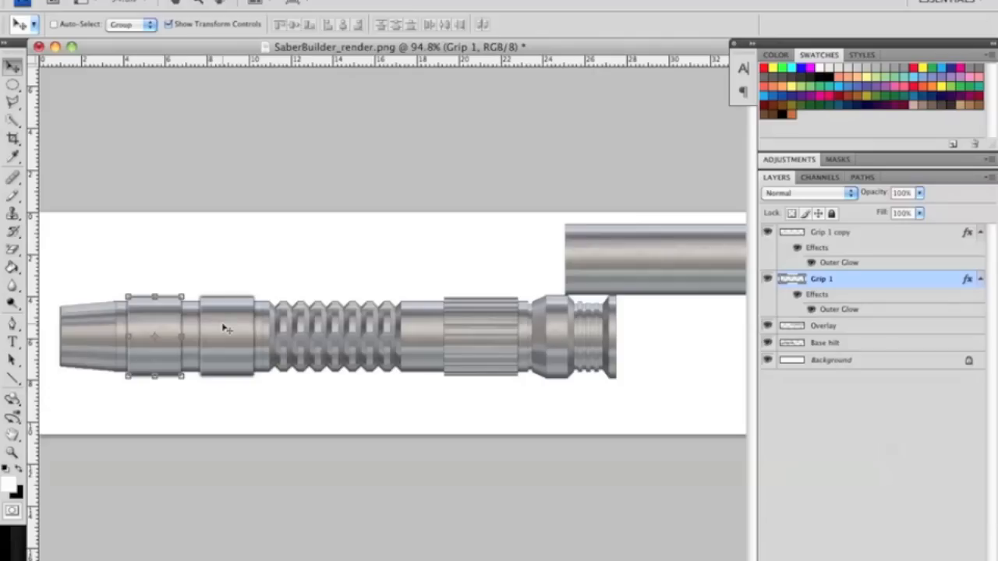
- Select the Grip 1 copy layer
click(833, 232)
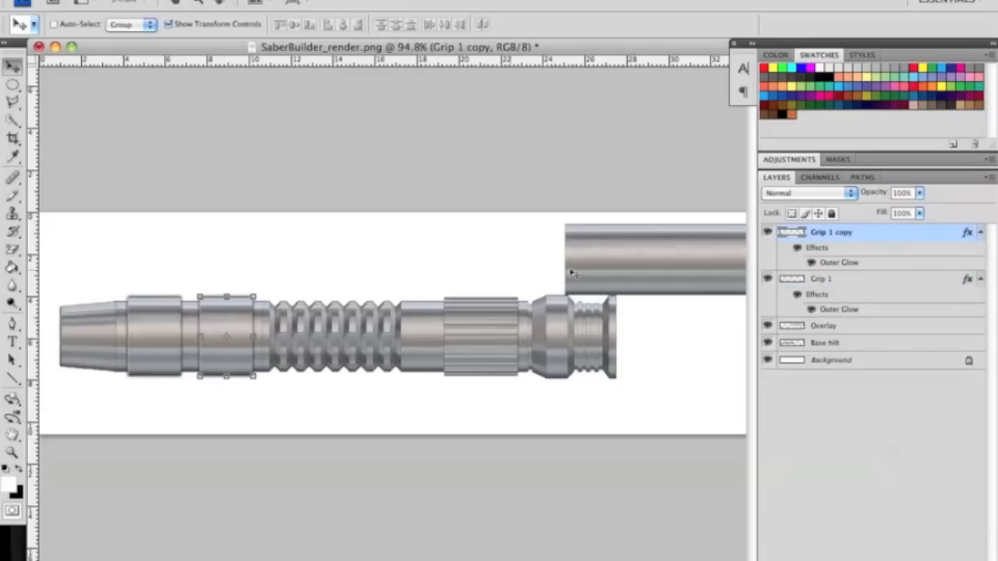
mouse_move(711, 259)
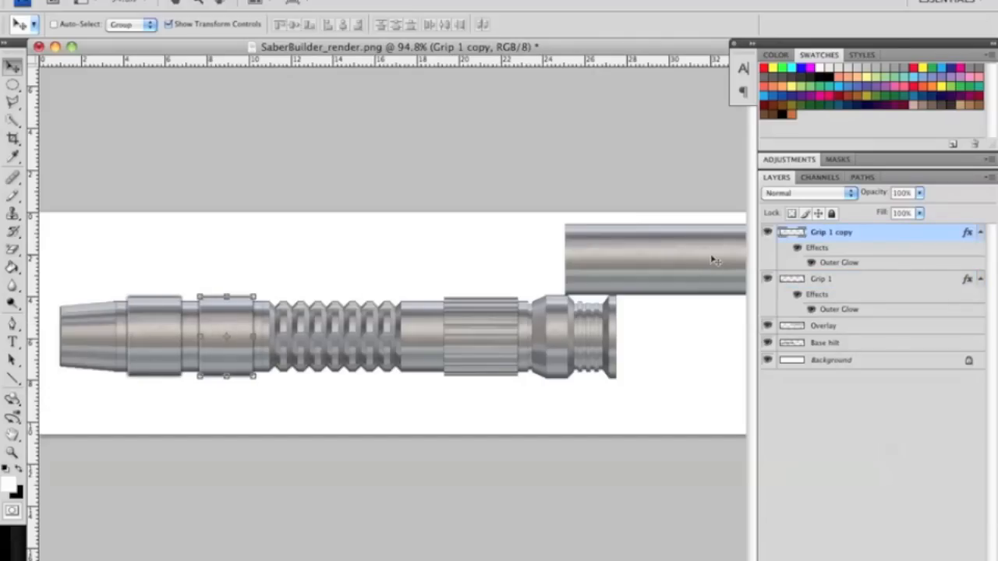
mouse_move(446, 287)
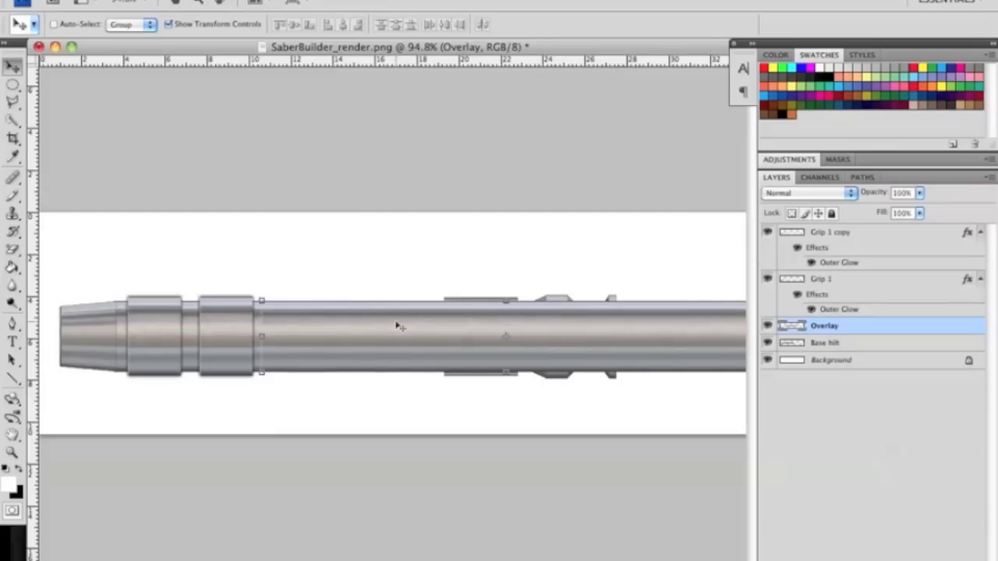
- Hide the base hilt and trace a slanted band outline across the overlay tube
click(10, 101)
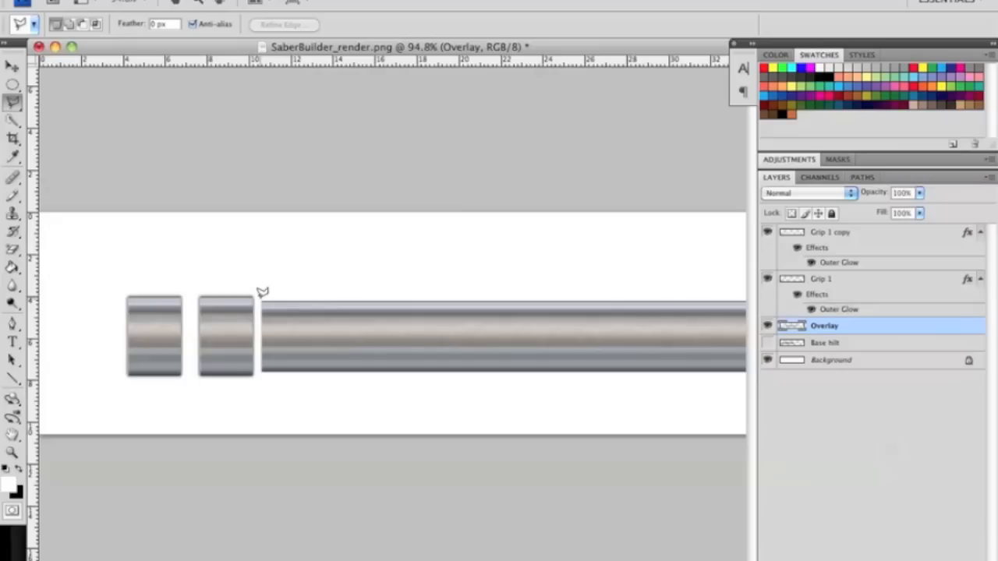
mouse_move(285, 327)
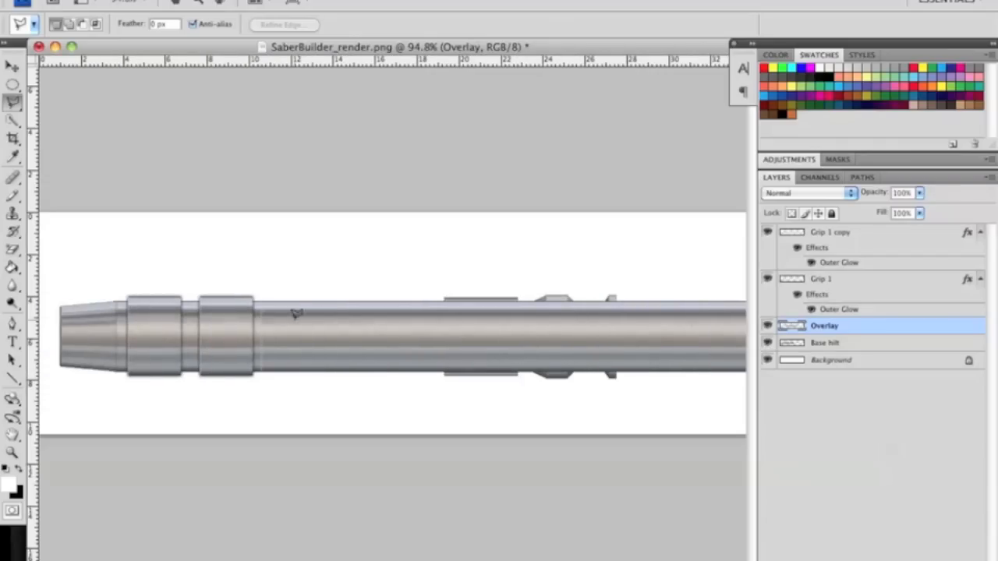
mouse_move(264, 290)
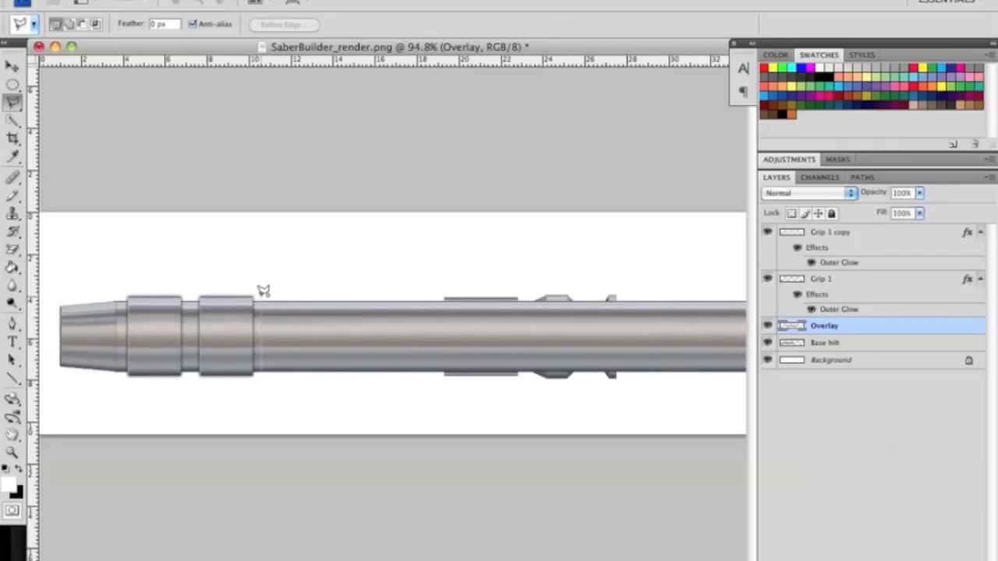
drag(261, 301, 355, 378)
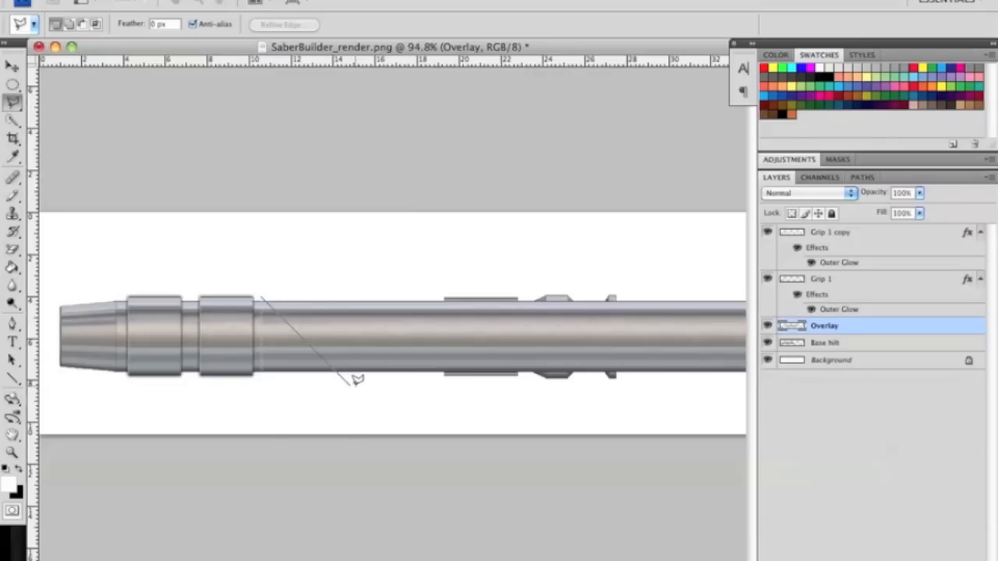
drag(354, 380, 441, 377)
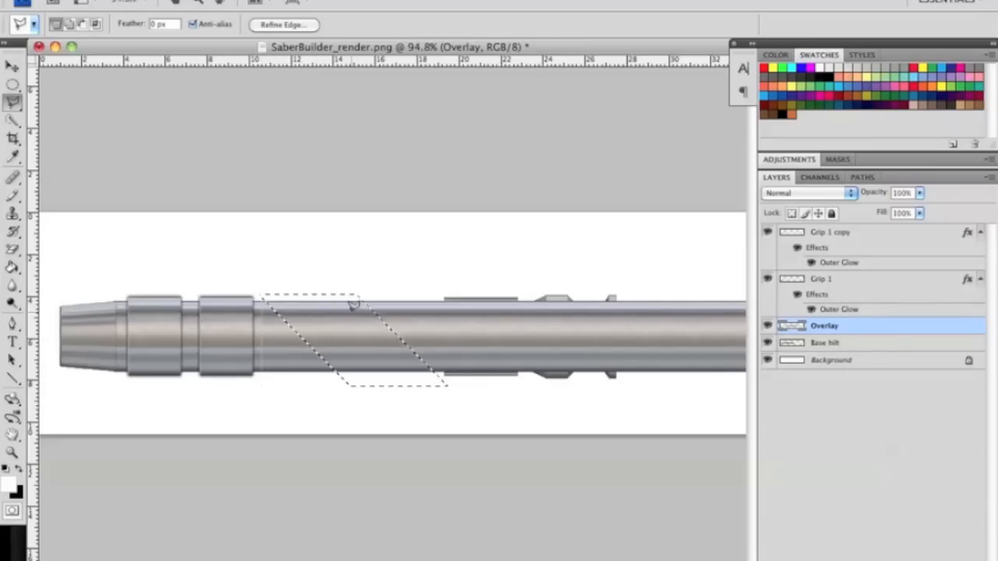
- Move the diagonal band selection onto its own layer and make Layer 1 active
right_click(350, 308)
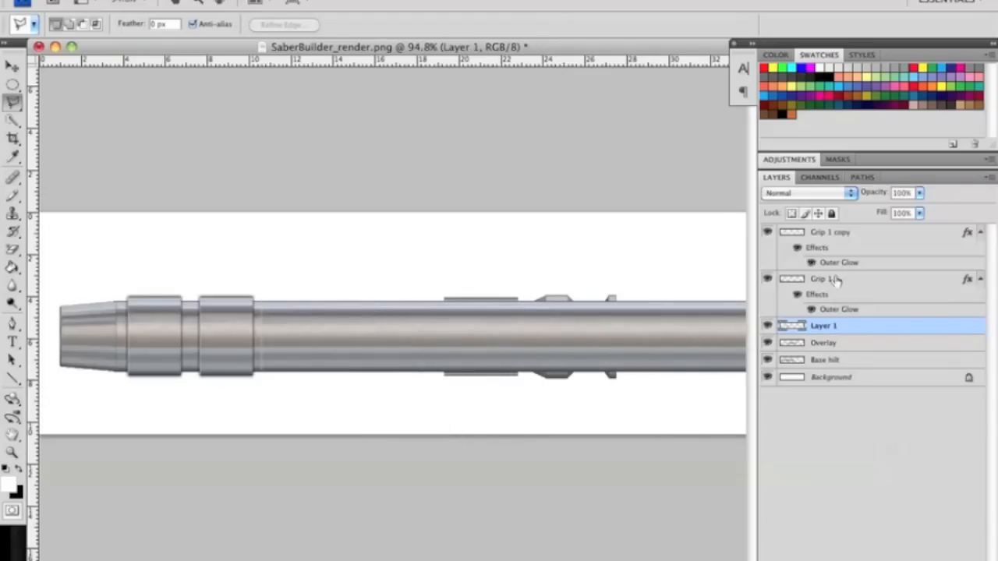
click(826, 343)
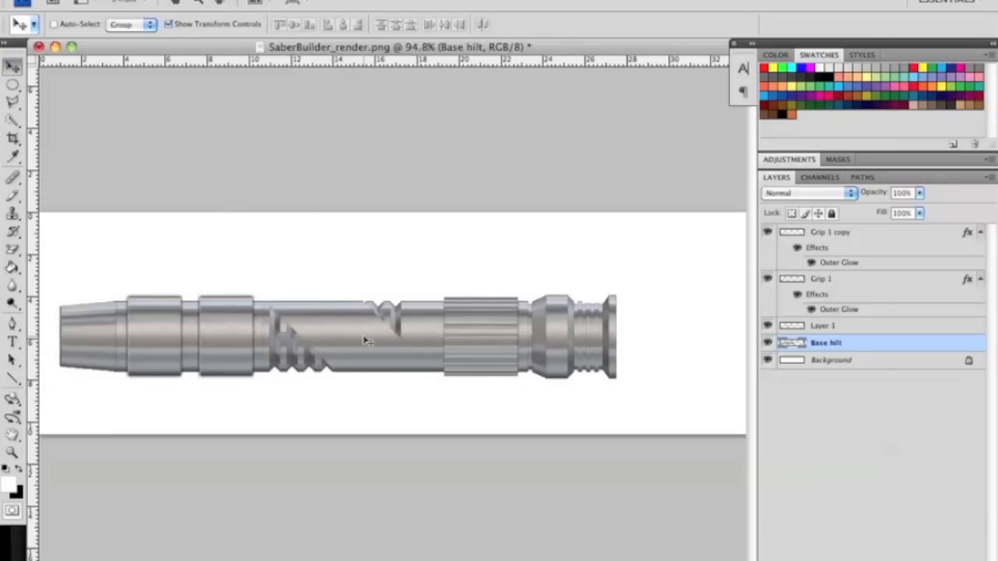
click(829, 325)
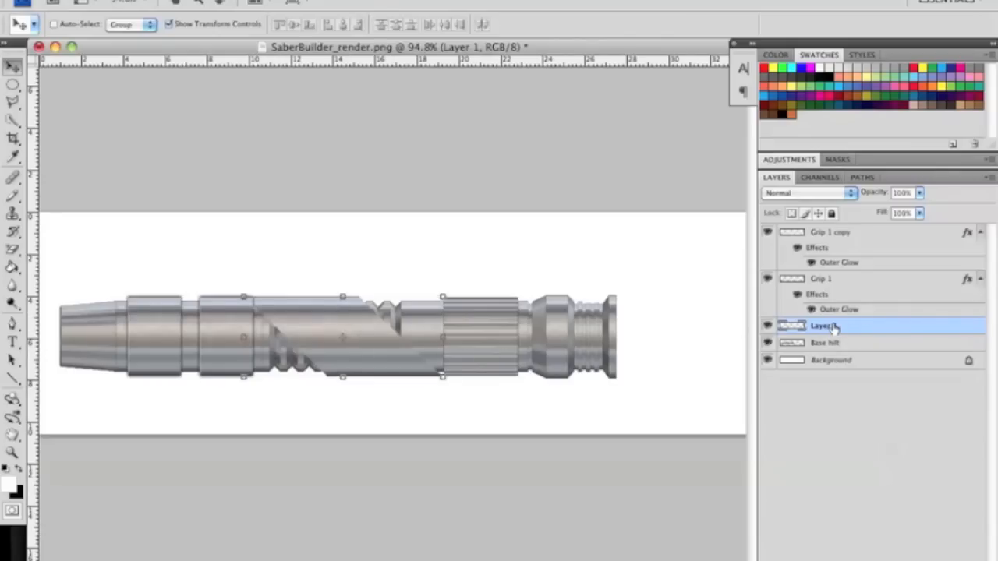
- Rename Layer 1 to Angle overlay and dismiss the no-layer-selected move warning
double_click(817, 326)
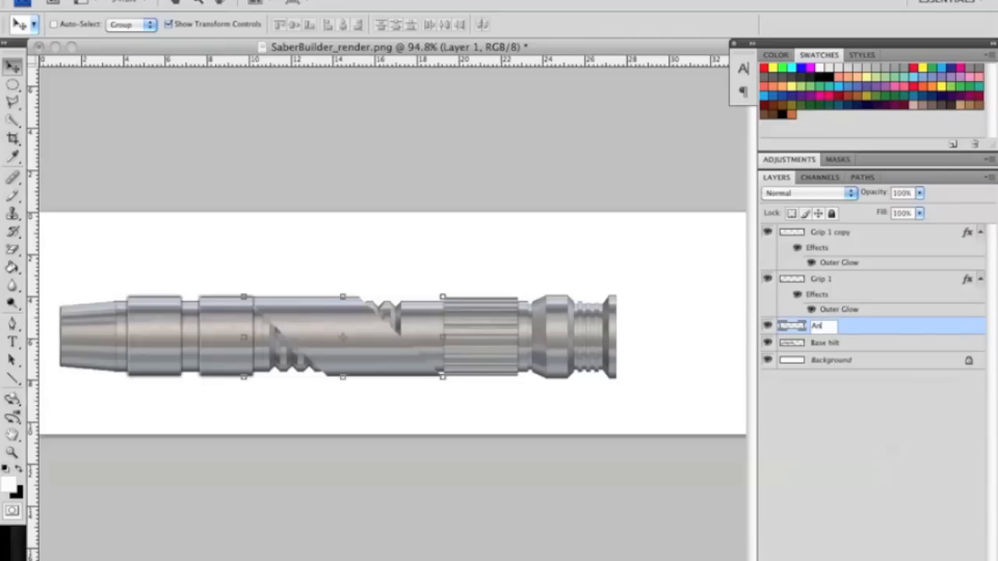
text(Angle oved)
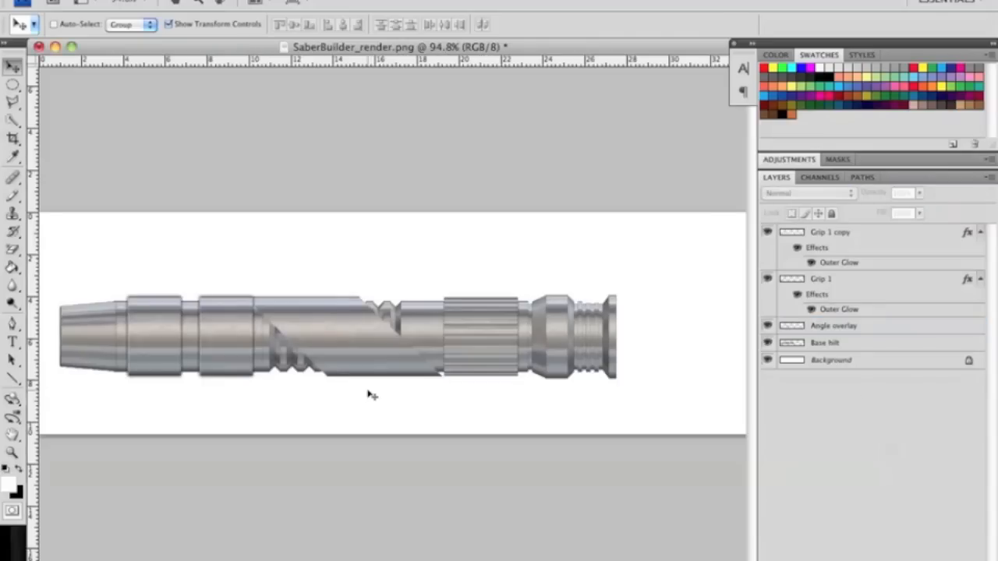
click(369, 394)
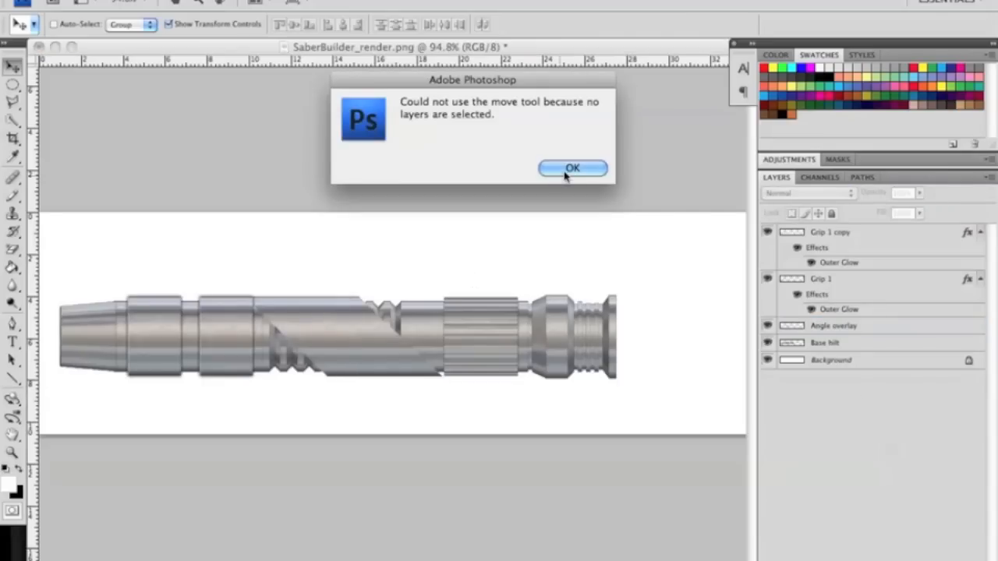
click(573, 169)
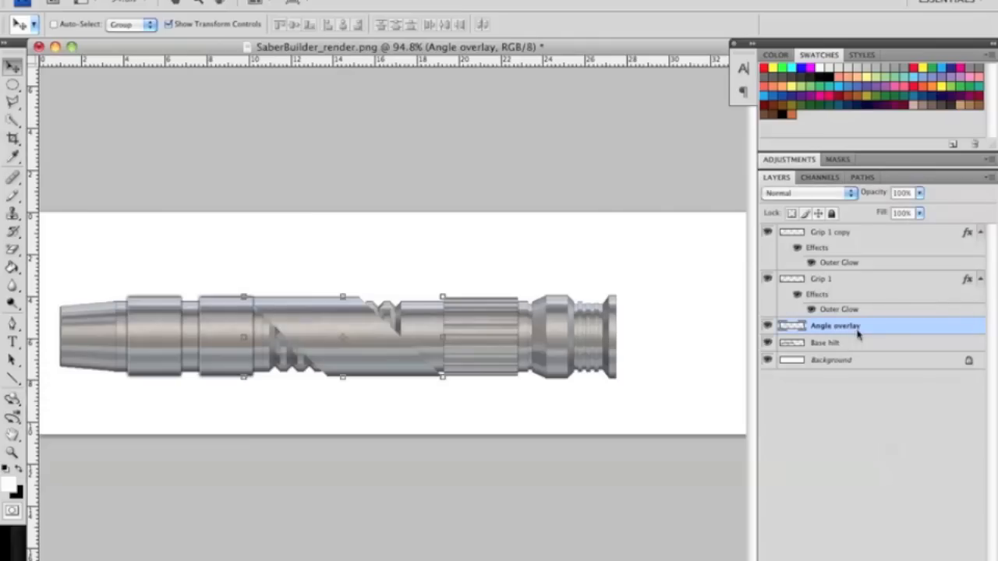
mouse_move(476, 143)
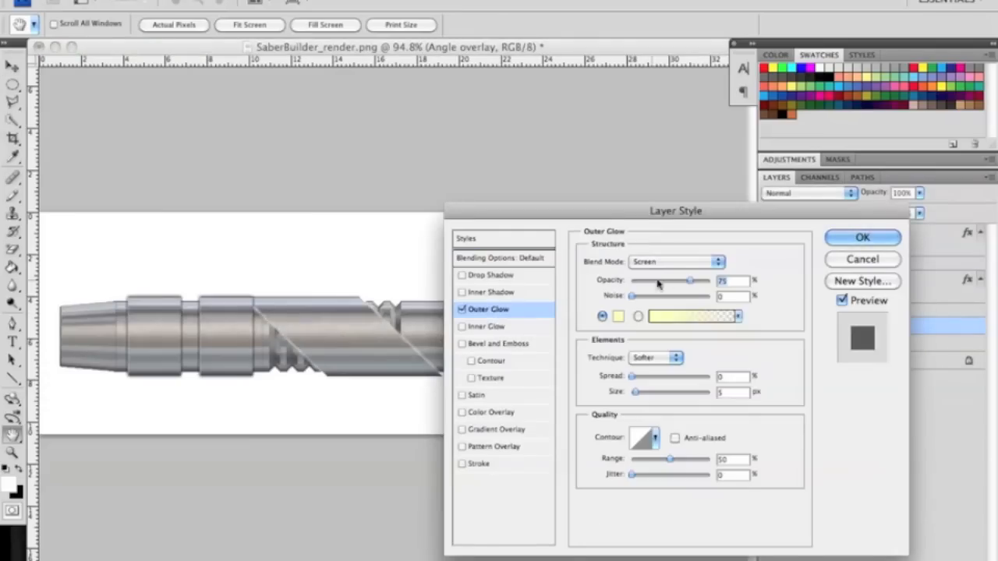
- Set Angle overlay's Outer Glow to black, Normal blend, 58% opacity, and confirm
click(612, 316)
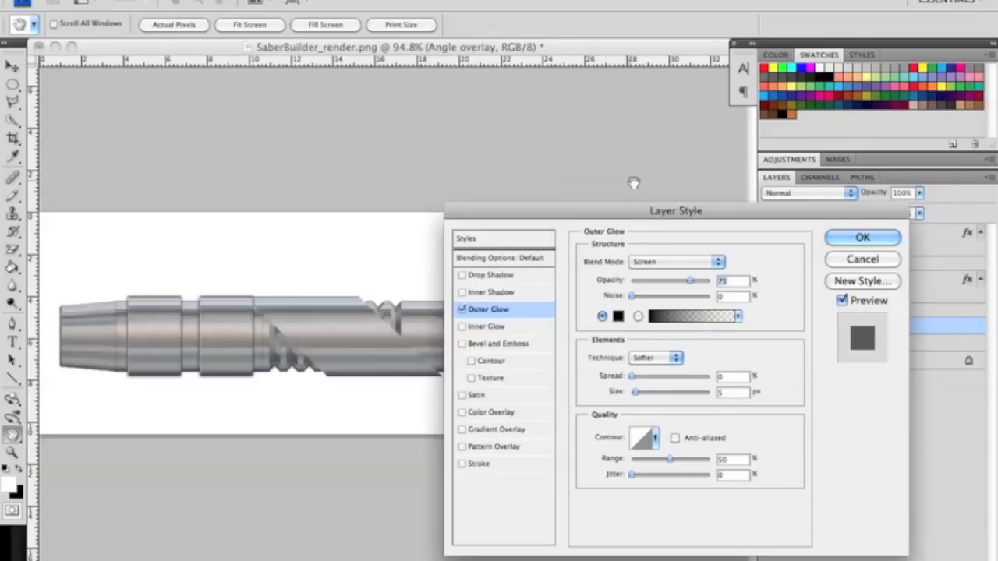
click(677, 261)
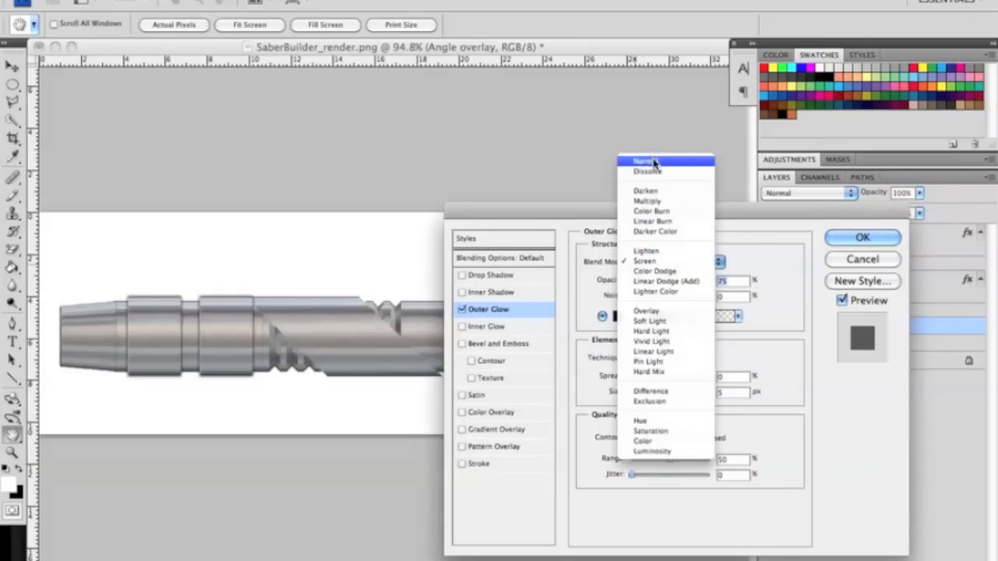
click(648, 161)
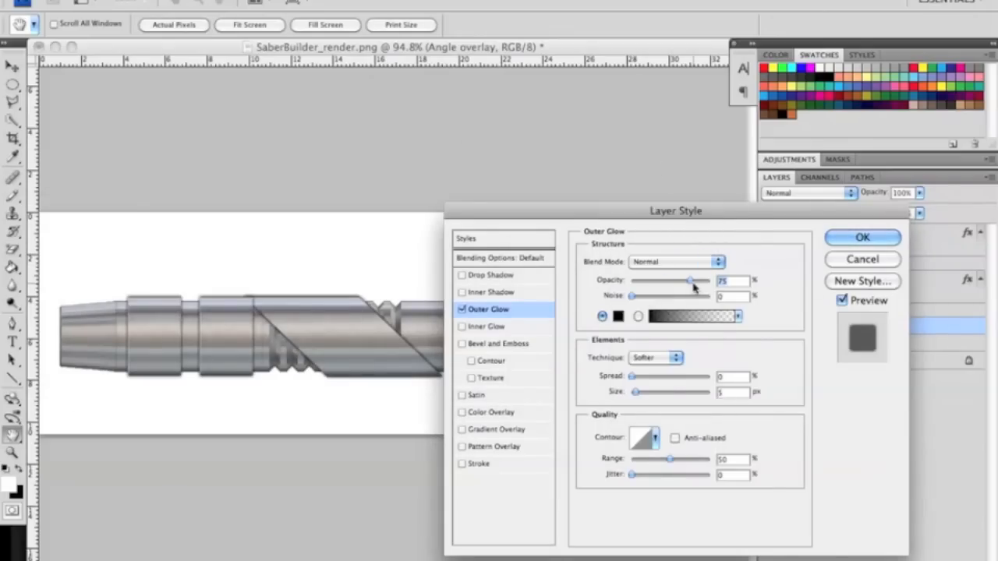
drag(692, 280, 676, 280)
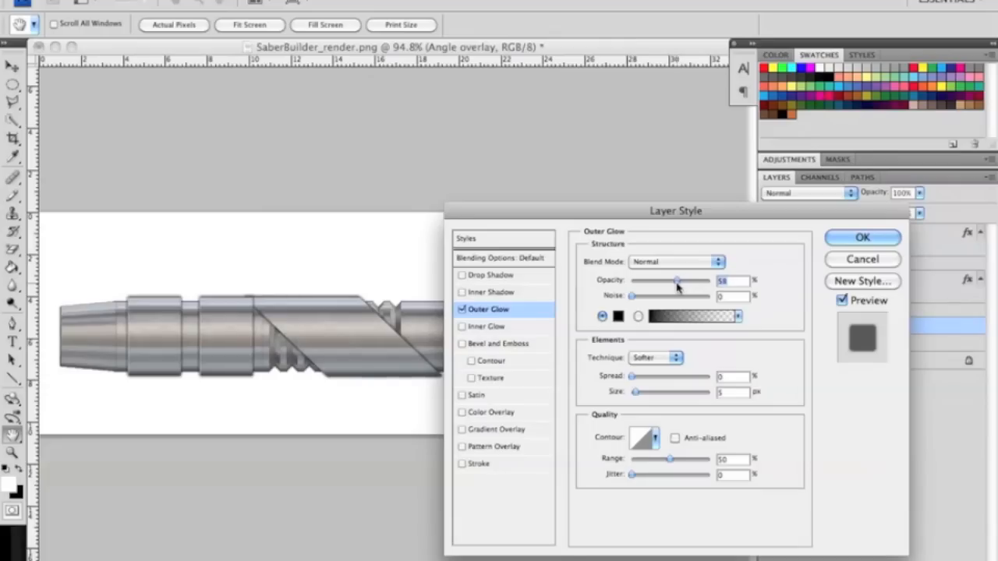
click(862, 237)
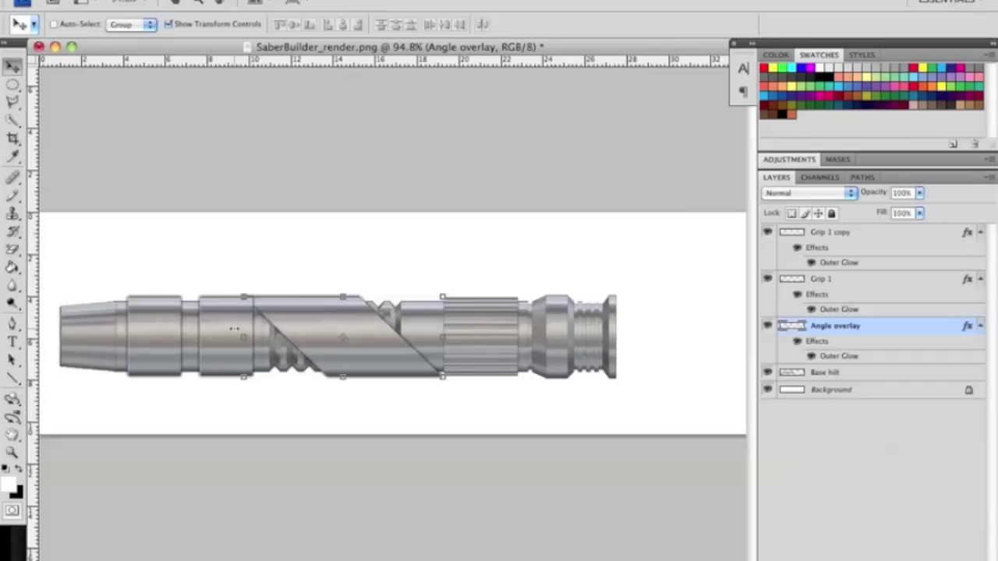
- Free-transform Grip 1, slide it near the hilt's tapered left end, and commit
click(834, 232)
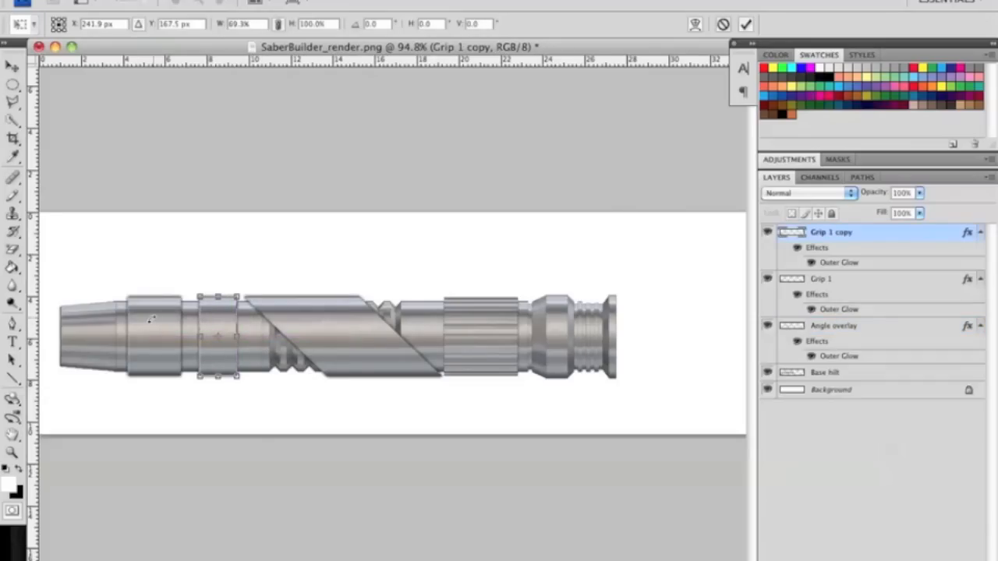
click(11, 66)
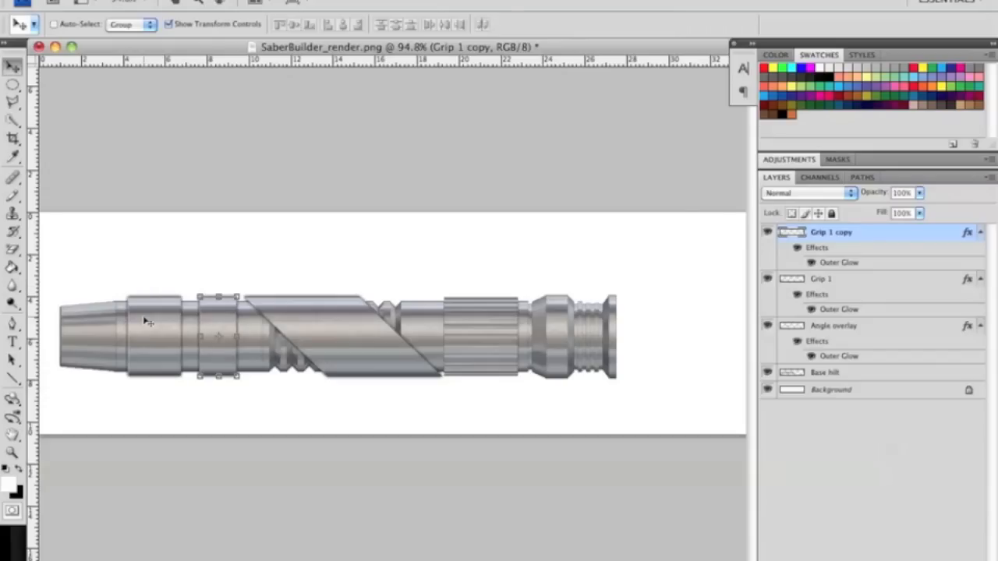
click(821, 278)
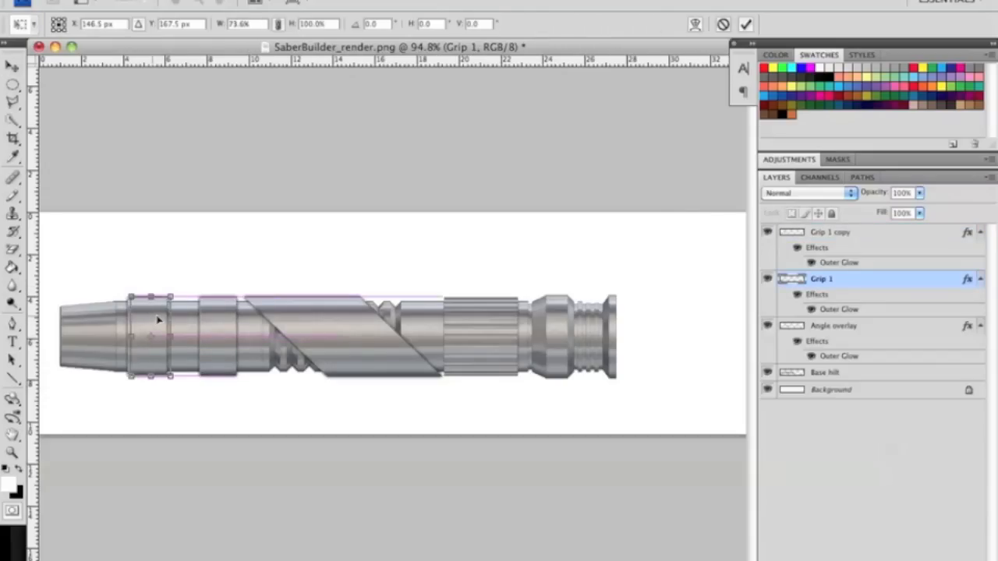
drag(156, 335, 226, 336)
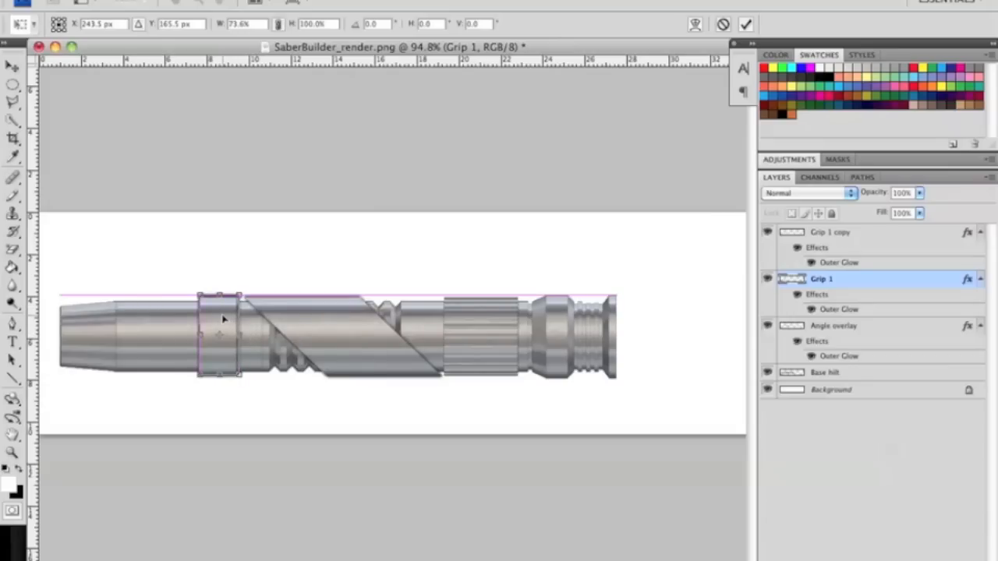
drag(222, 320, 156, 316)
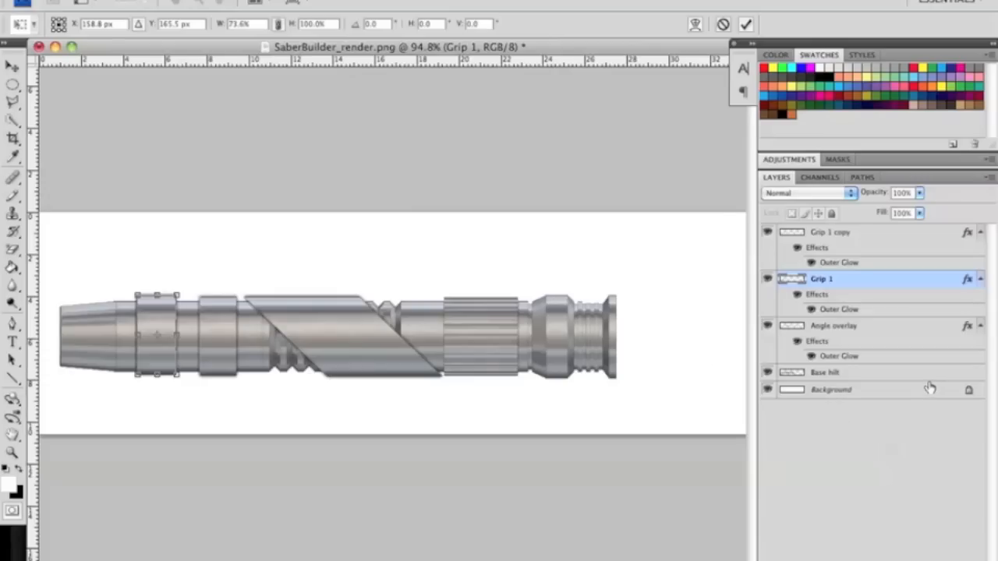
click(839, 390)
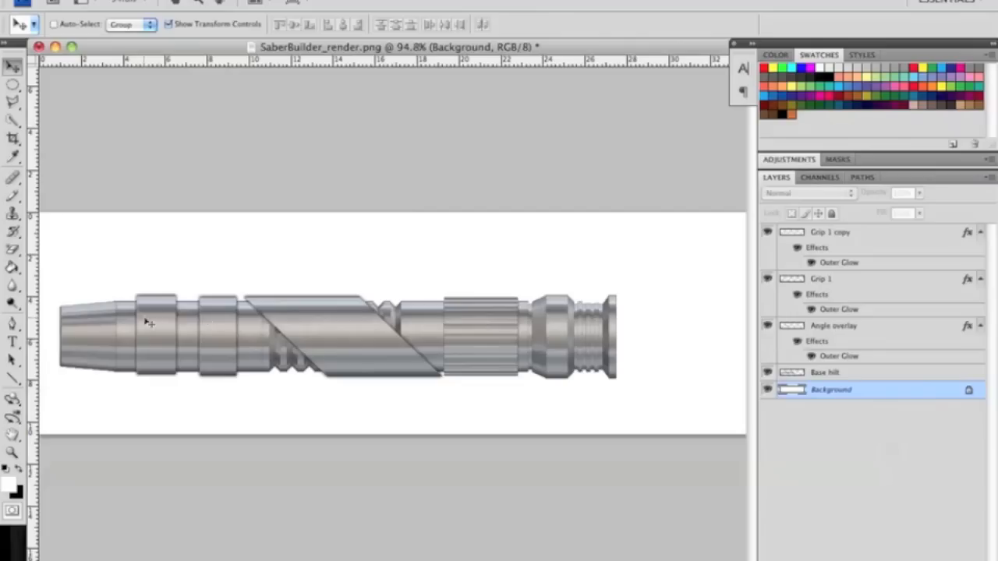
mouse_move(153, 329)
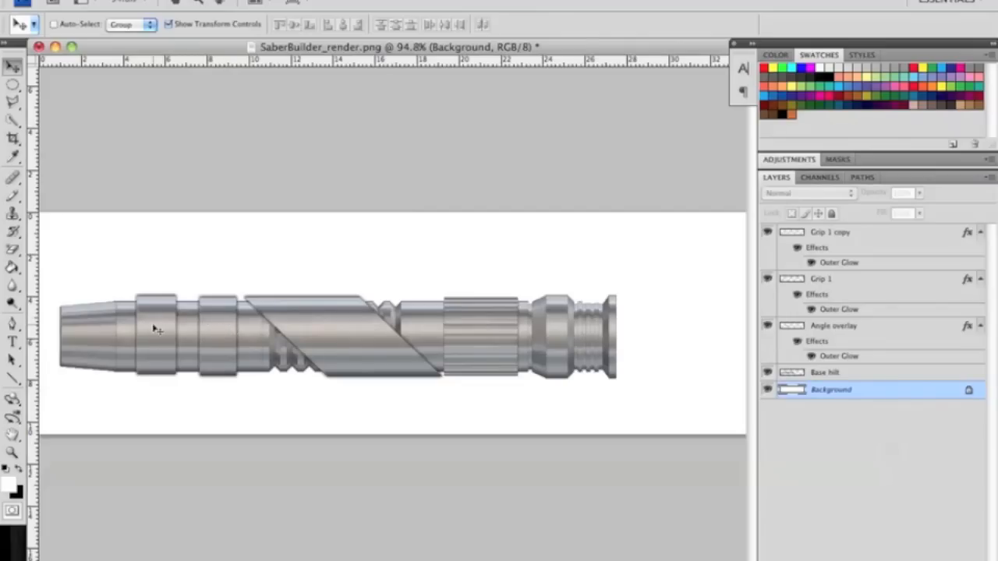
mouse_move(243, 370)
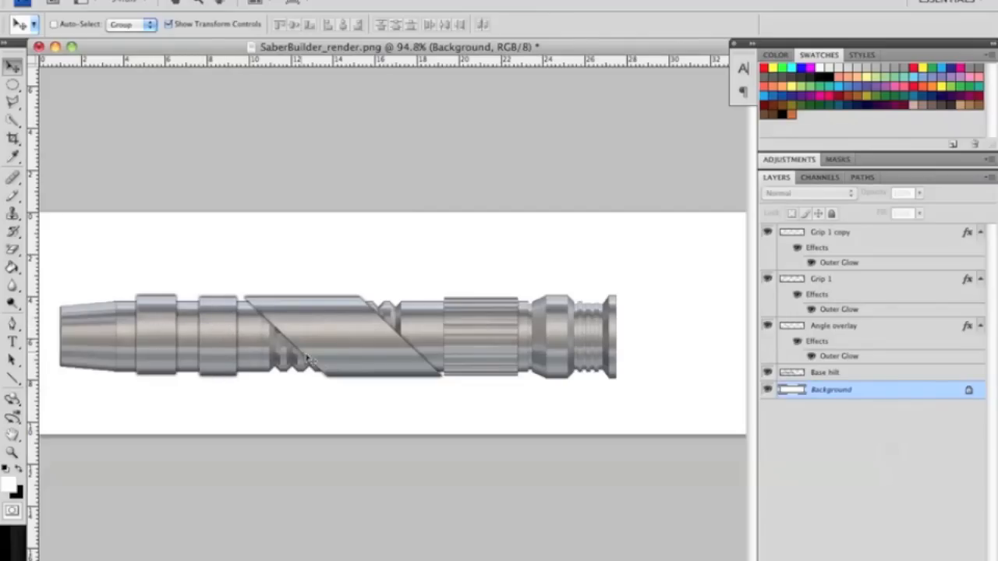
mouse_move(506, 376)
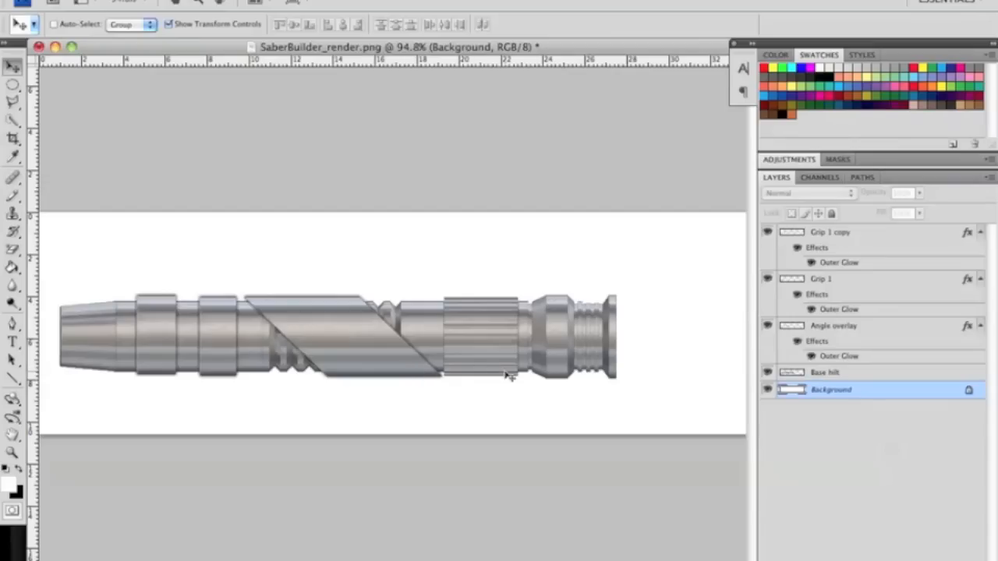
mouse_move(242, 341)
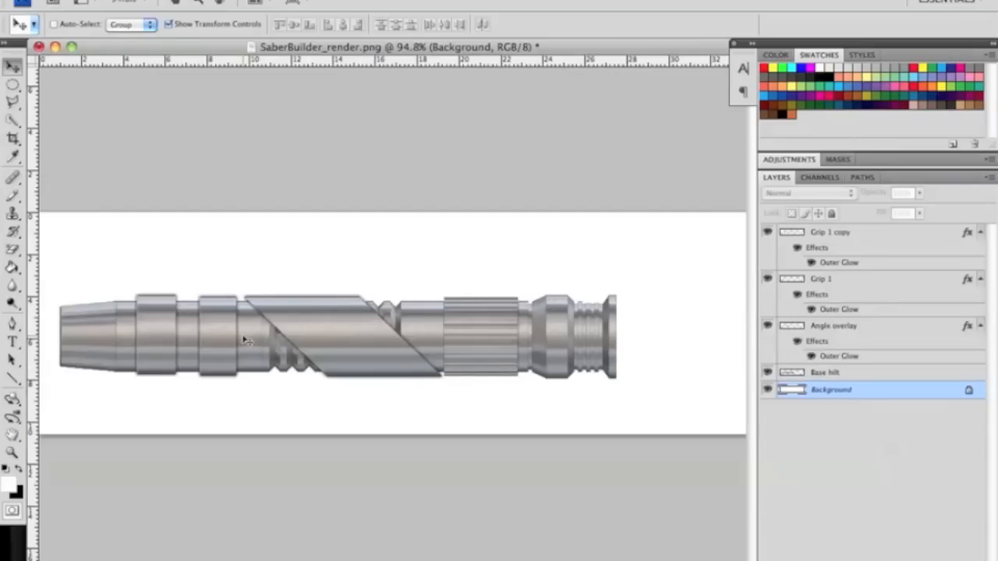
mouse_move(525, 255)
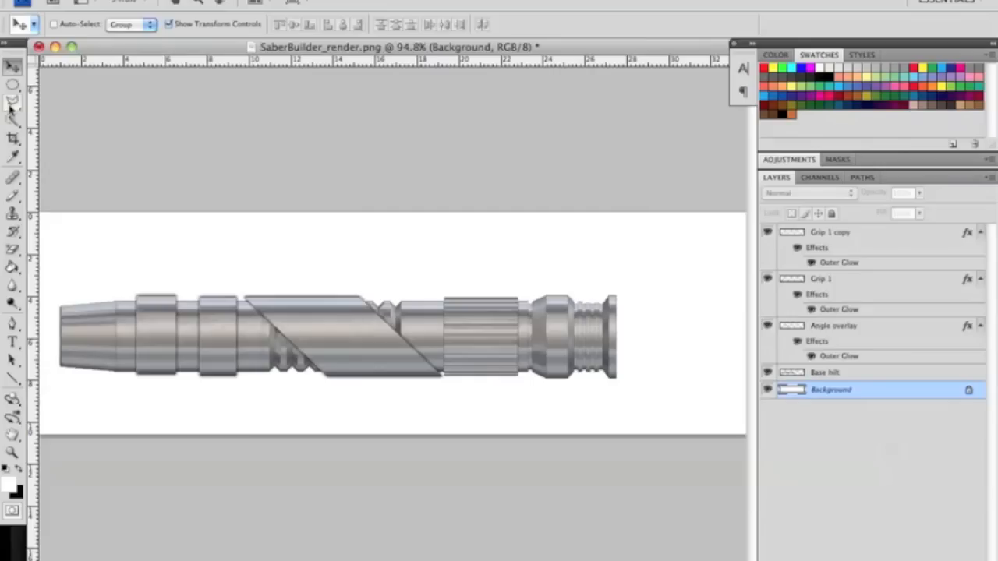
click(11, 96)
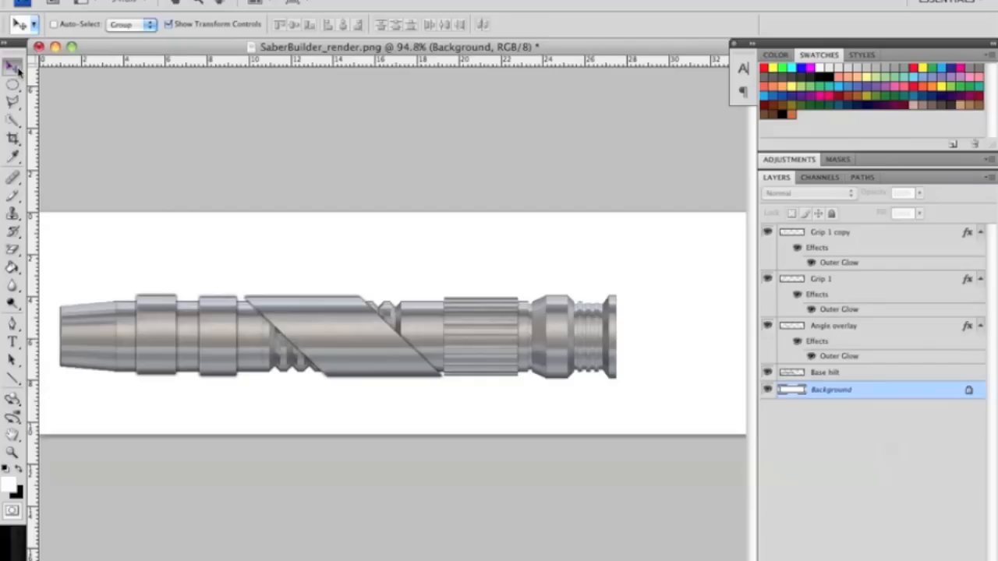
mouse_move(245, 138)
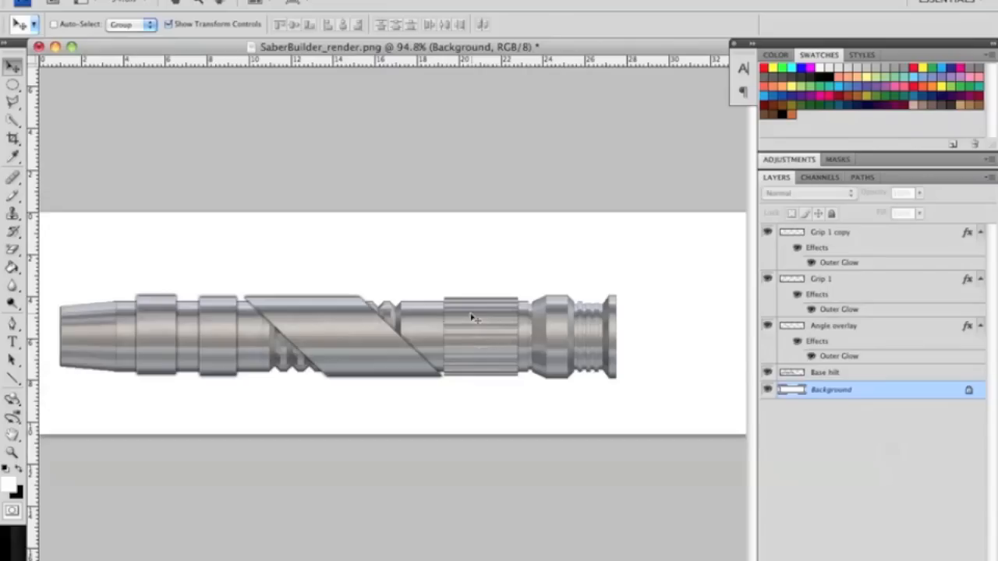
mouse_move(447, 326)
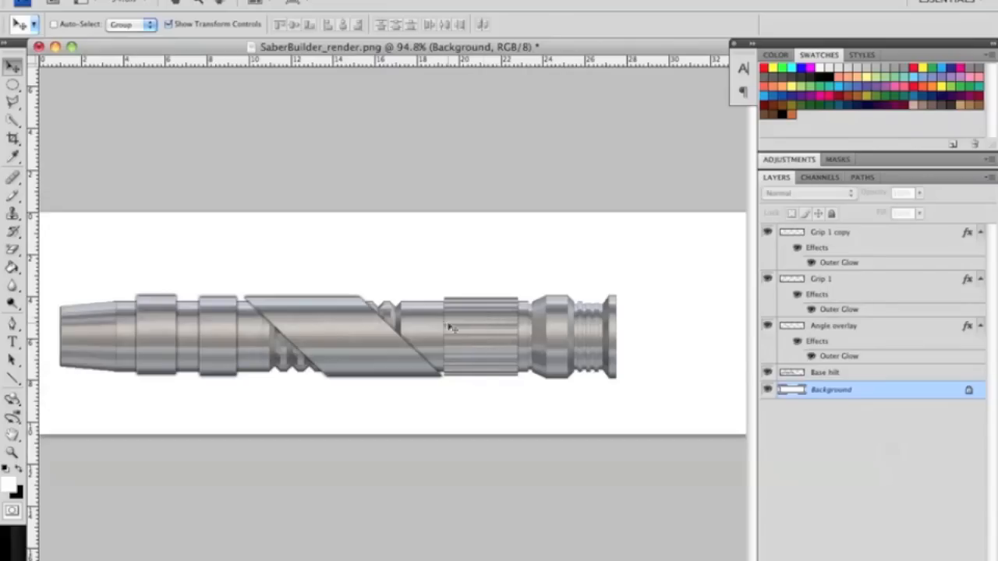
mouse_move(353, 315)
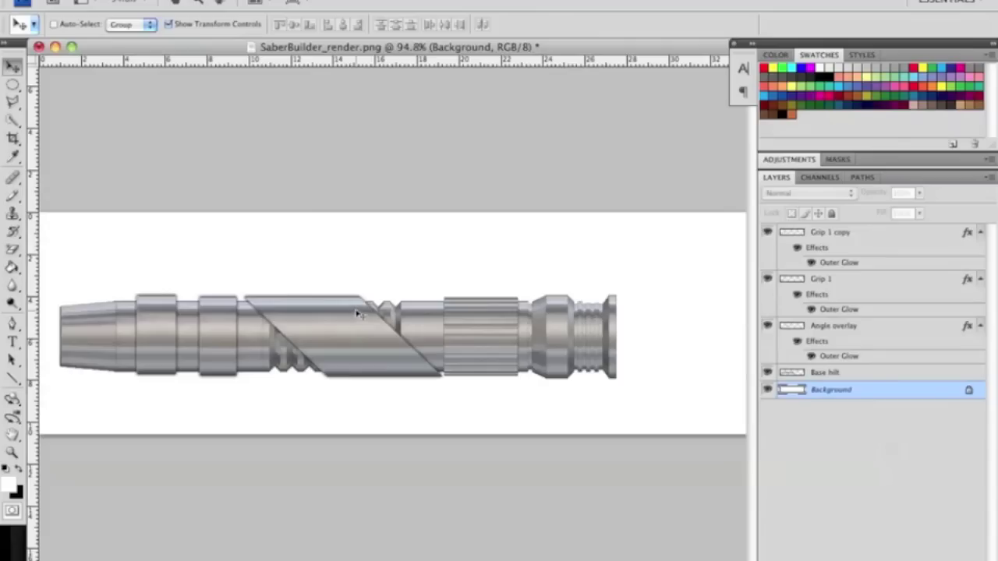
mouse_move(302, 337)
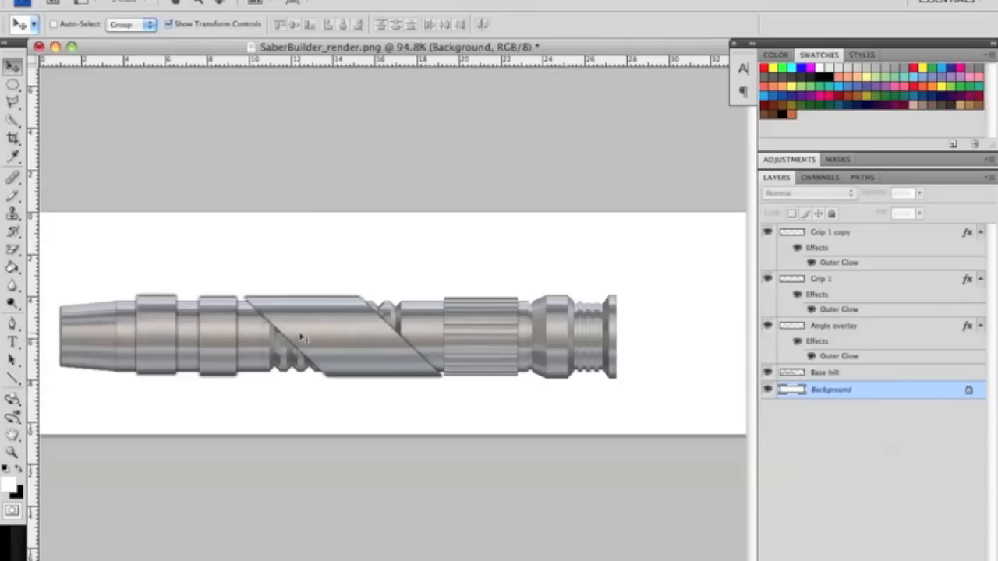
mouse_move(422, 290)
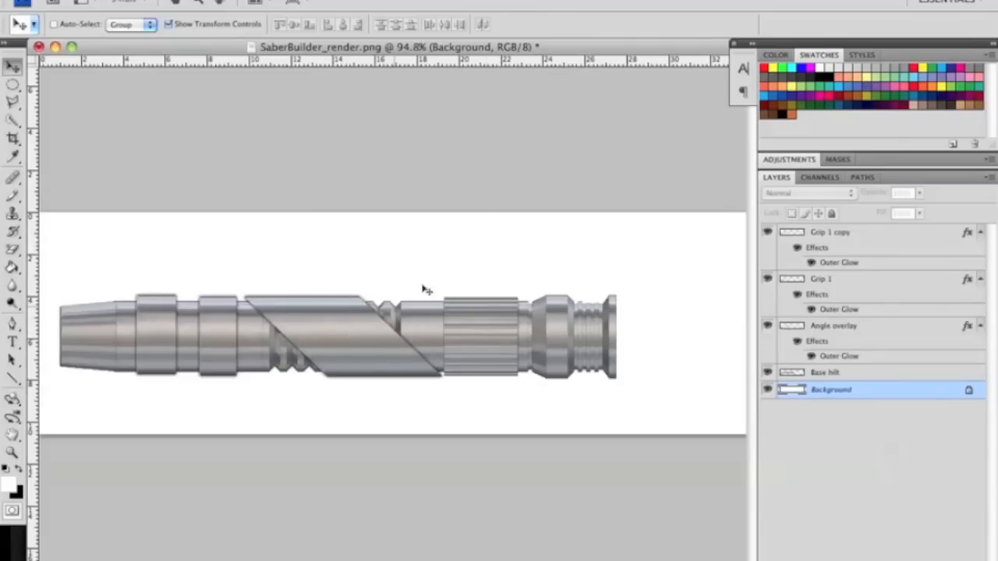